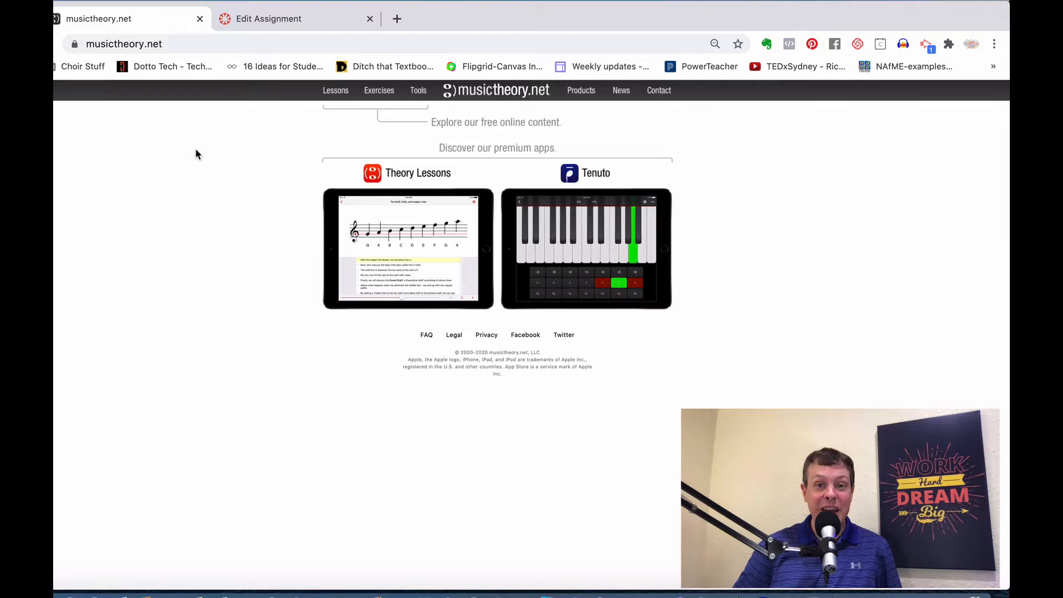
mouse_move(379, 93)
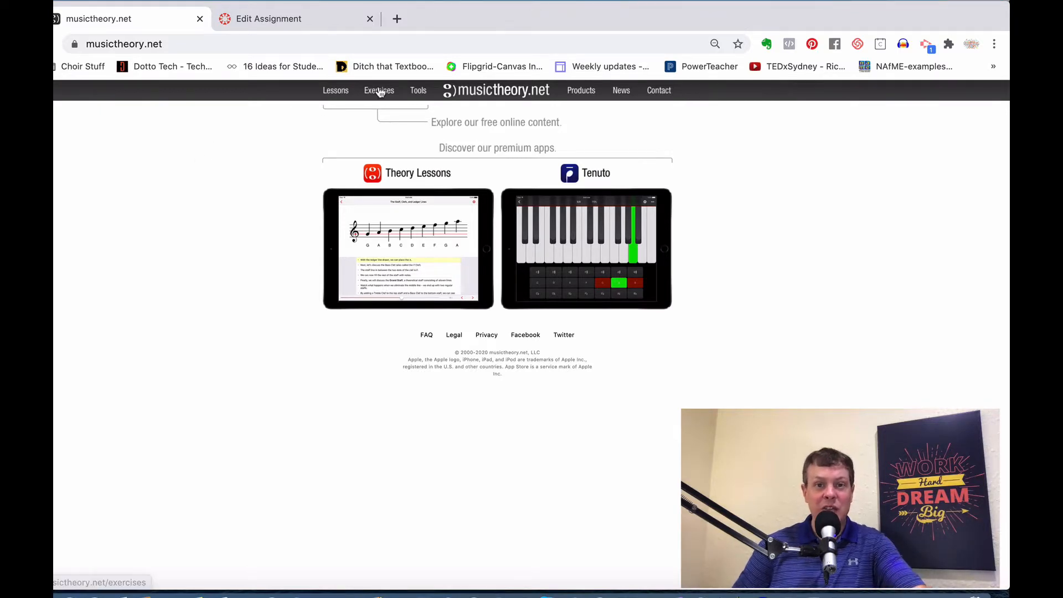
- Go to the Exercises page and bring the For Teachers tools into view
left_click(378, 91)
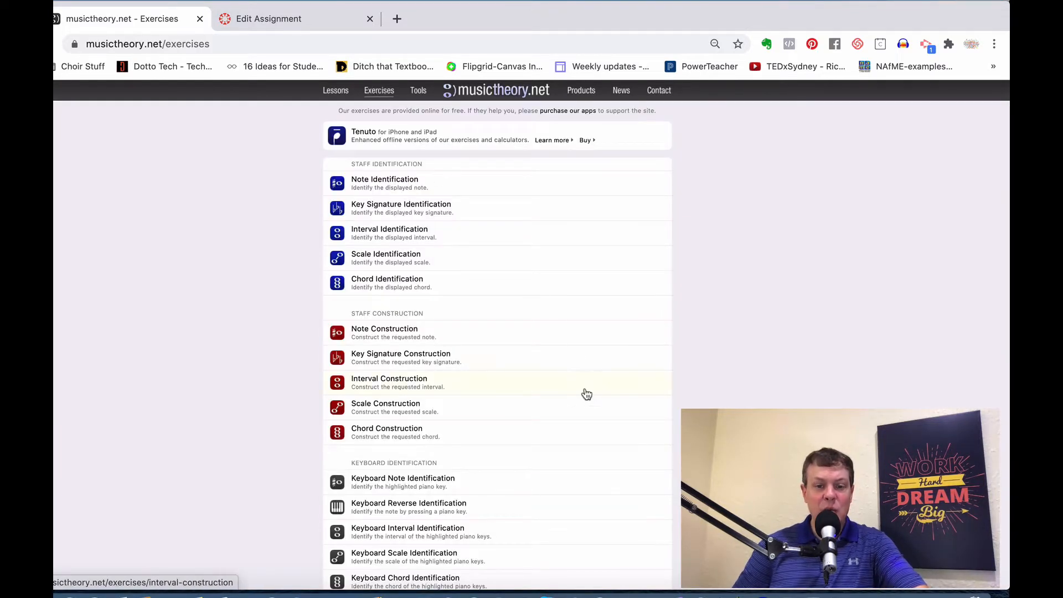
scroll("down", 3)
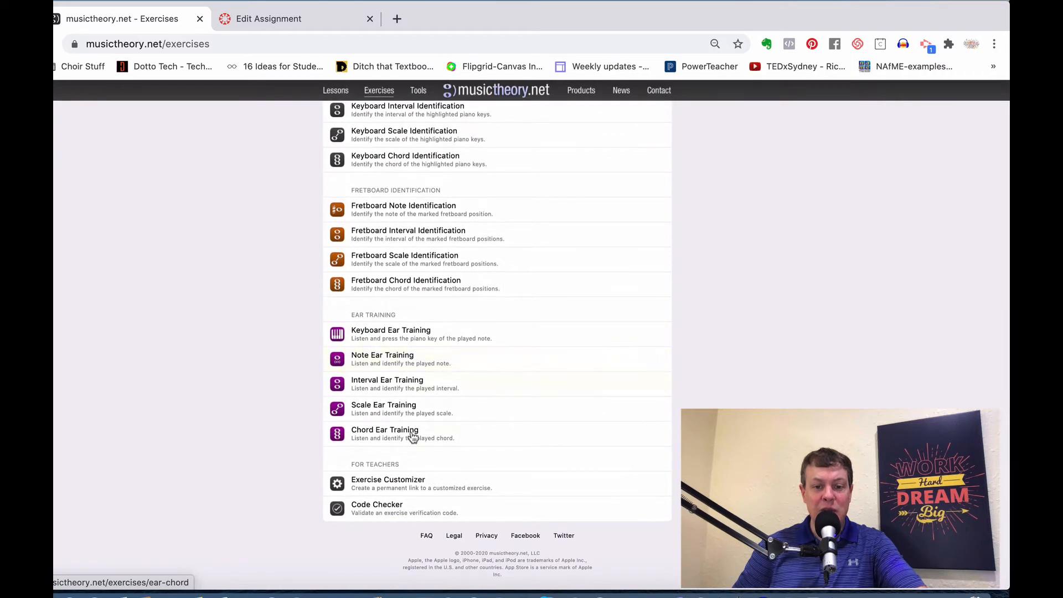
mouse_move(386, 490)
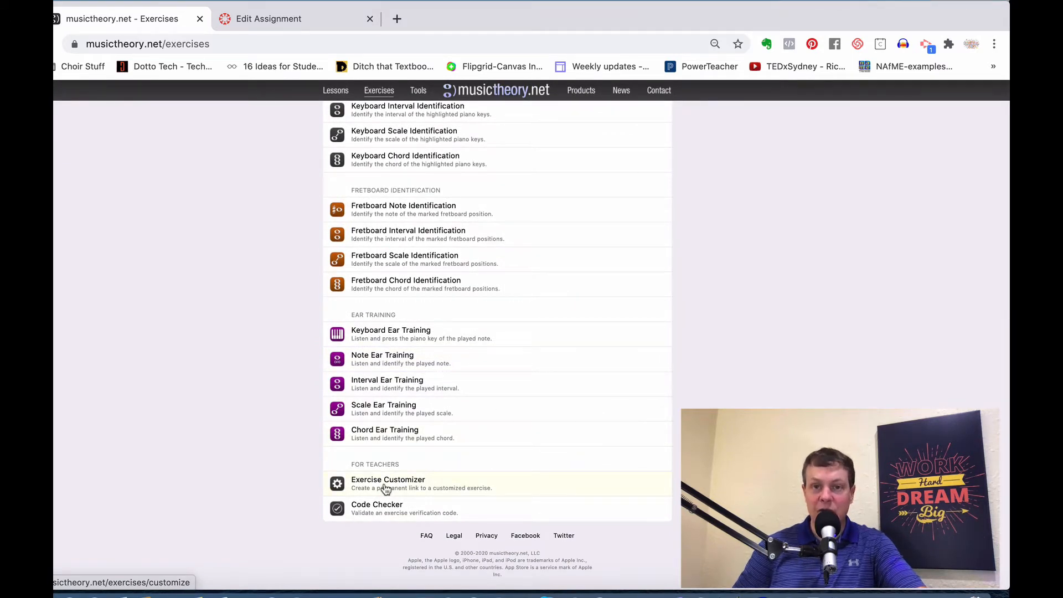
- Launch the Exercise Customizer from the For Teachers section
left_click(387, 483)
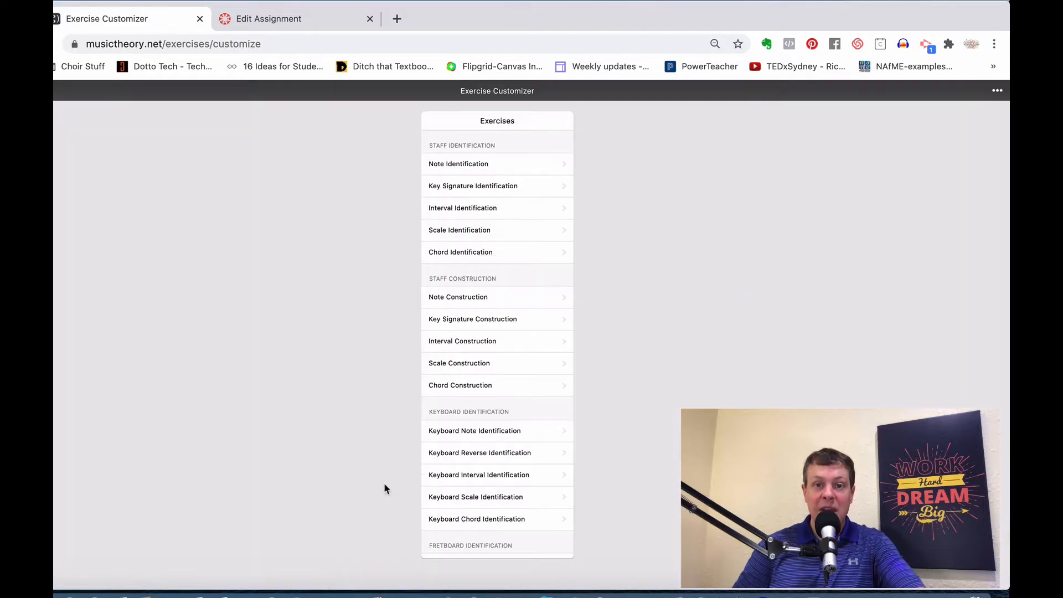
mouse_move(495, 252)
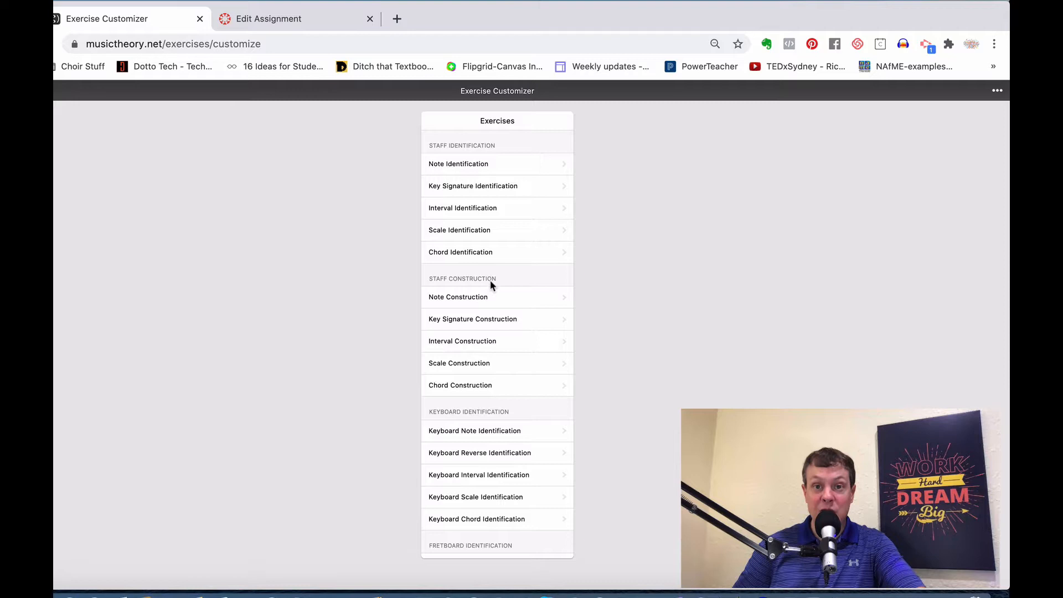
mouse_move(485, 225)
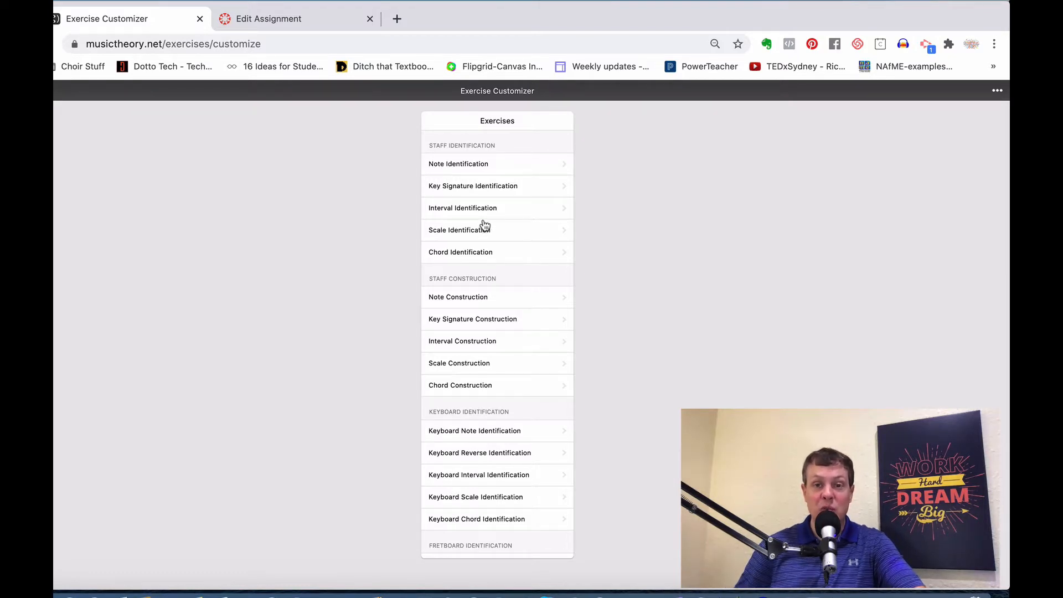
mouse_move(483, 218)
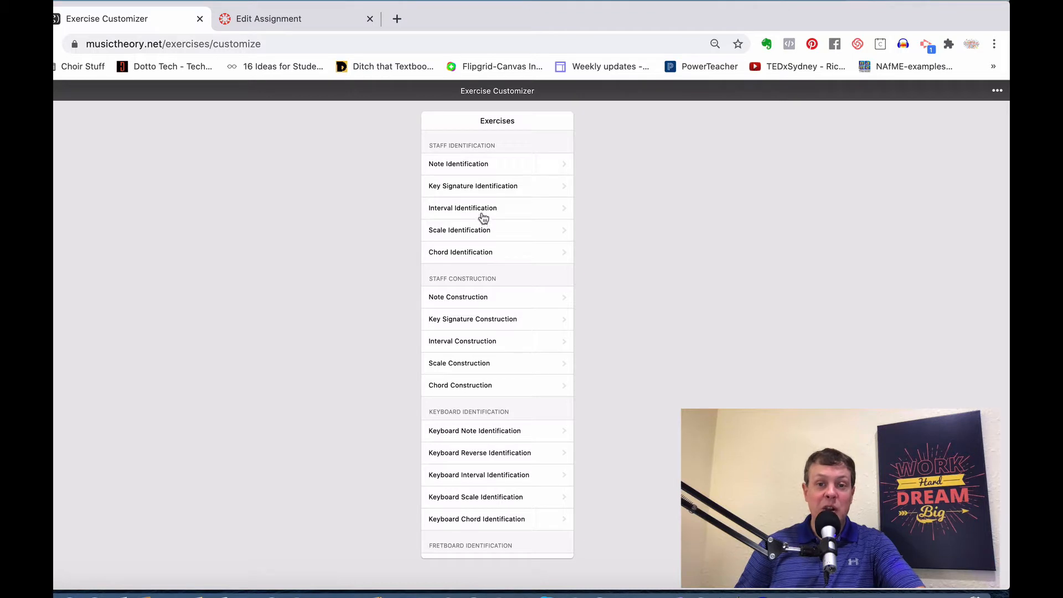
mouse_move(467, 168)
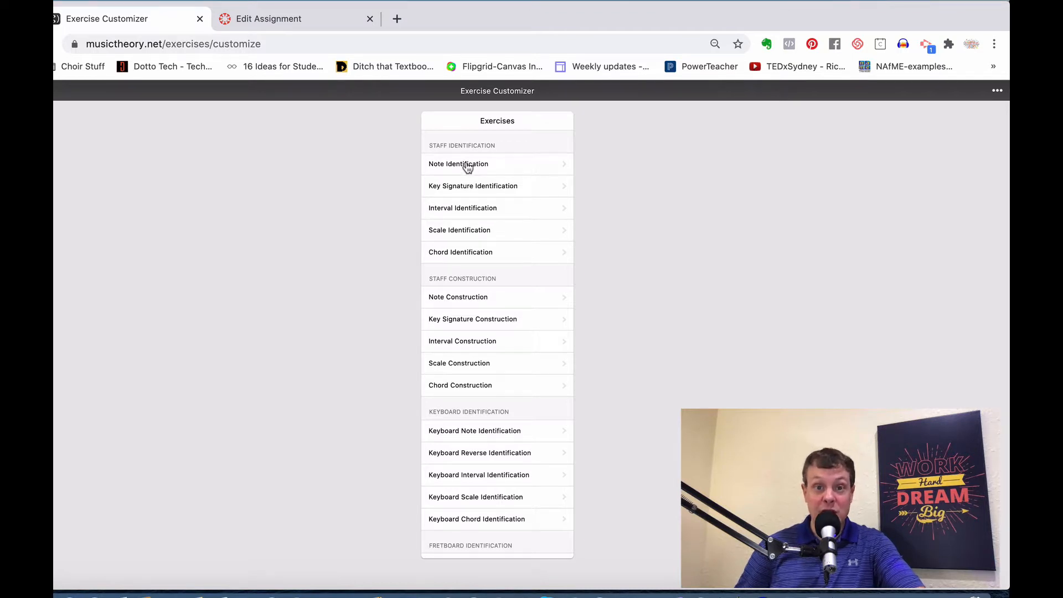
- Customize Note Identification to use both treble and bass clefs
left_click(467, 164)
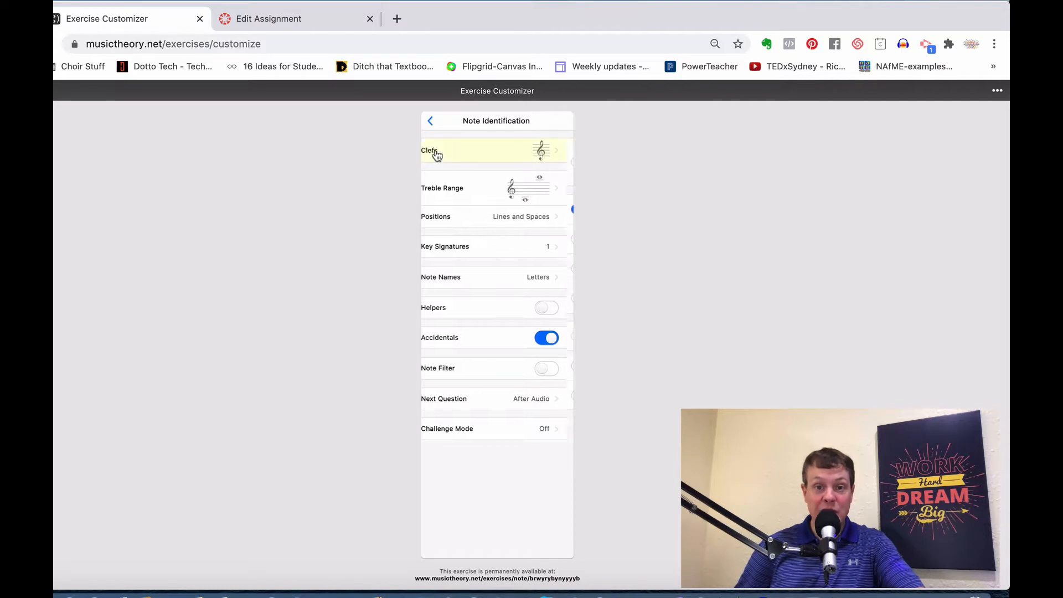
left_click(437, 151)
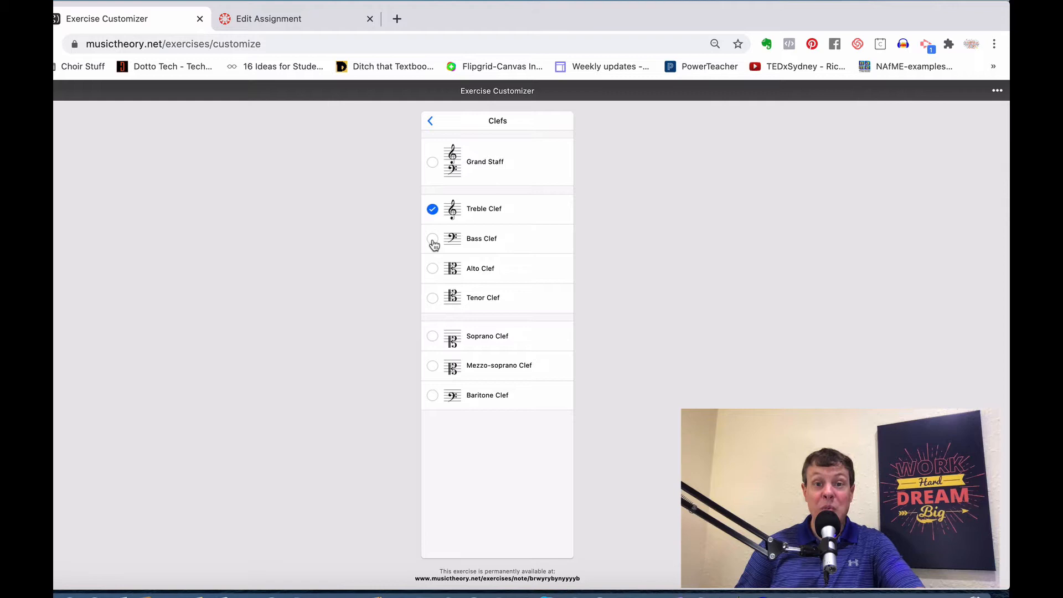
left_click(432, 239)
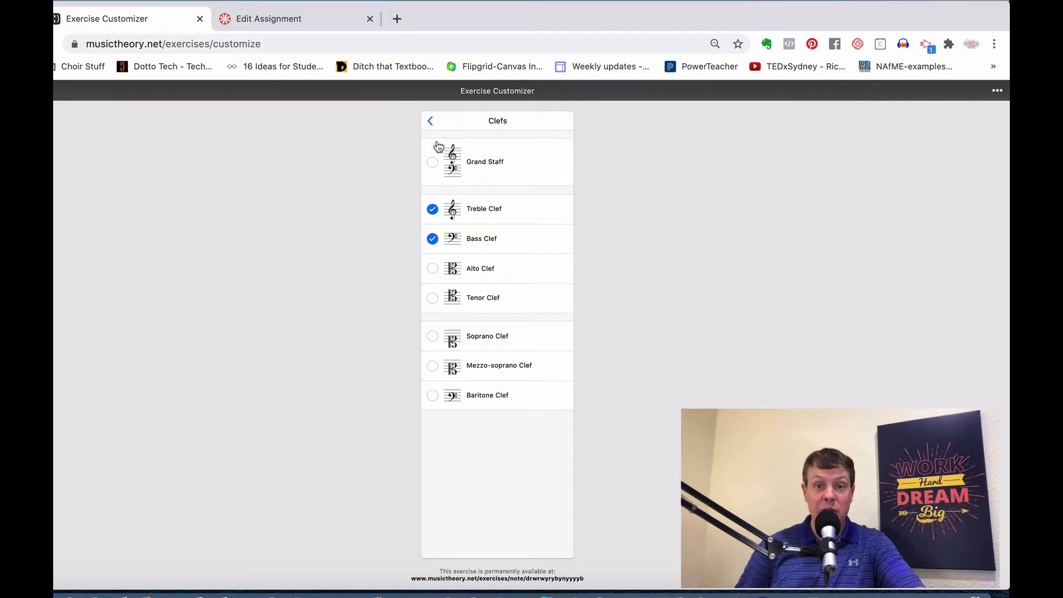
left_click(430, 119)
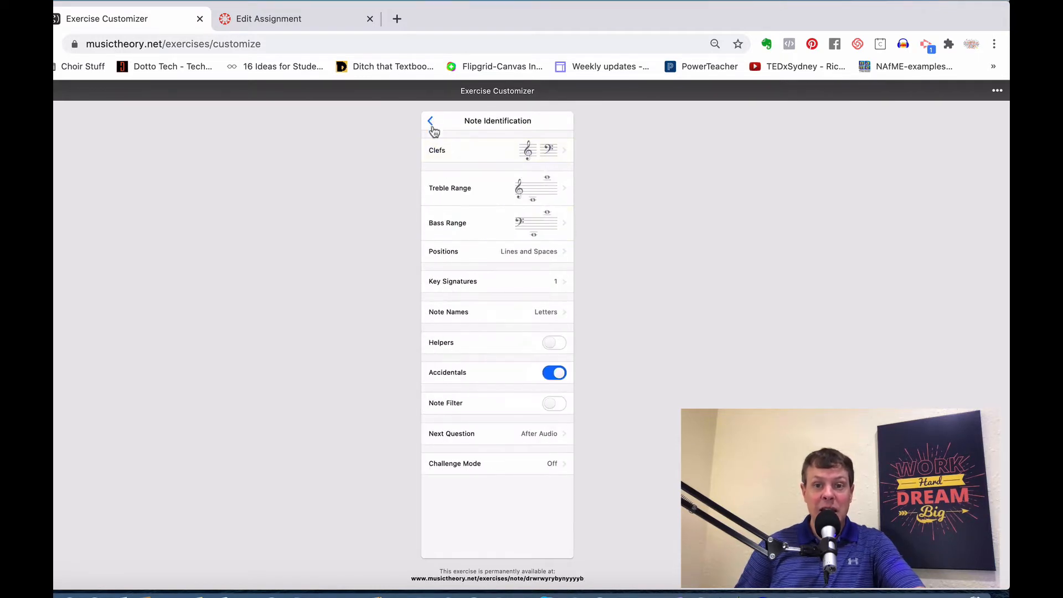
mouse_move(513, 195)
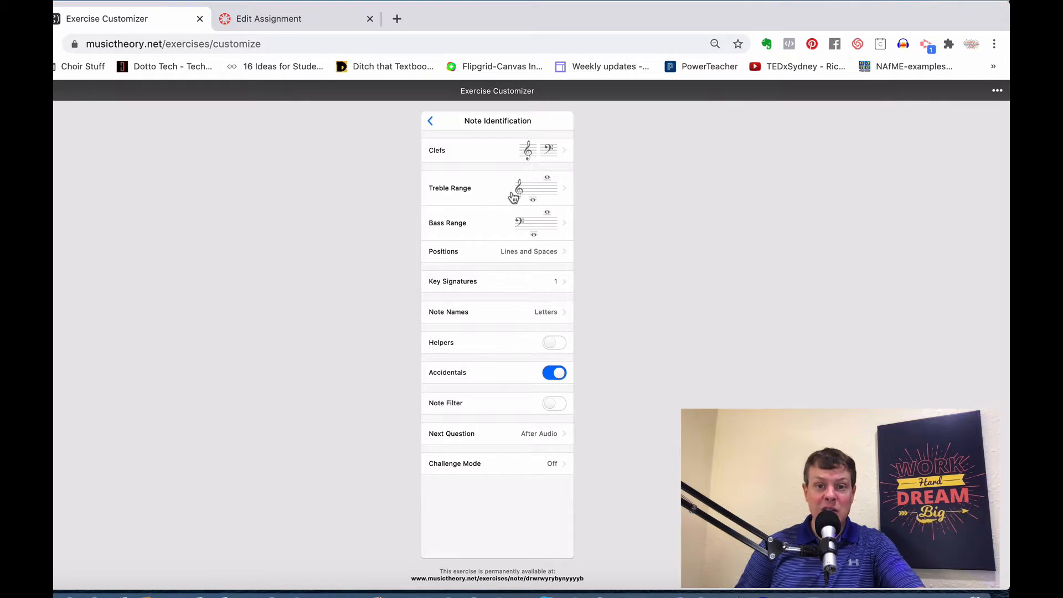
mouse_move(552, 217)
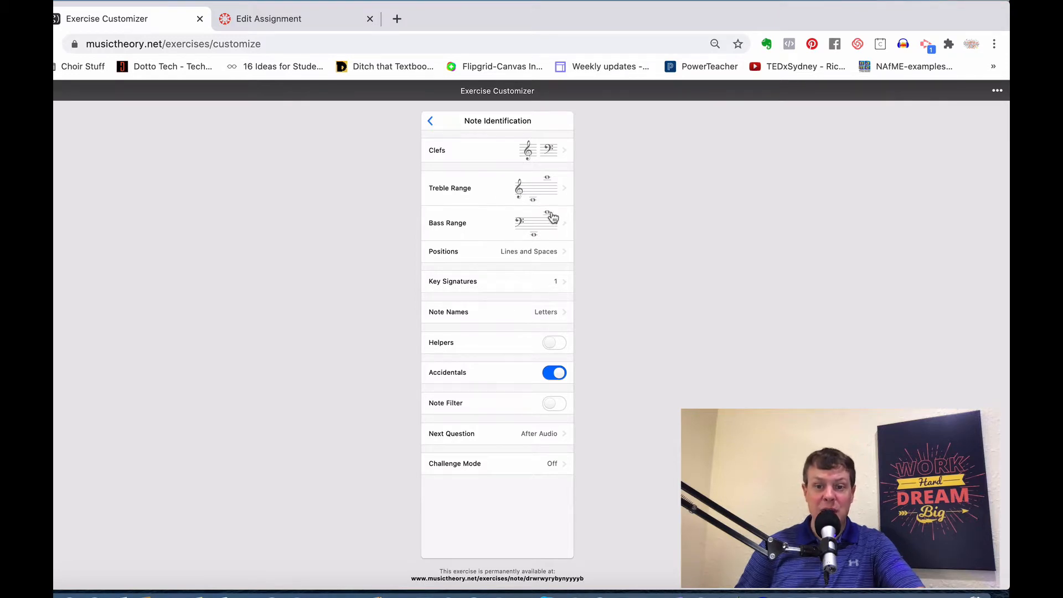
mouse_move(425, 221)
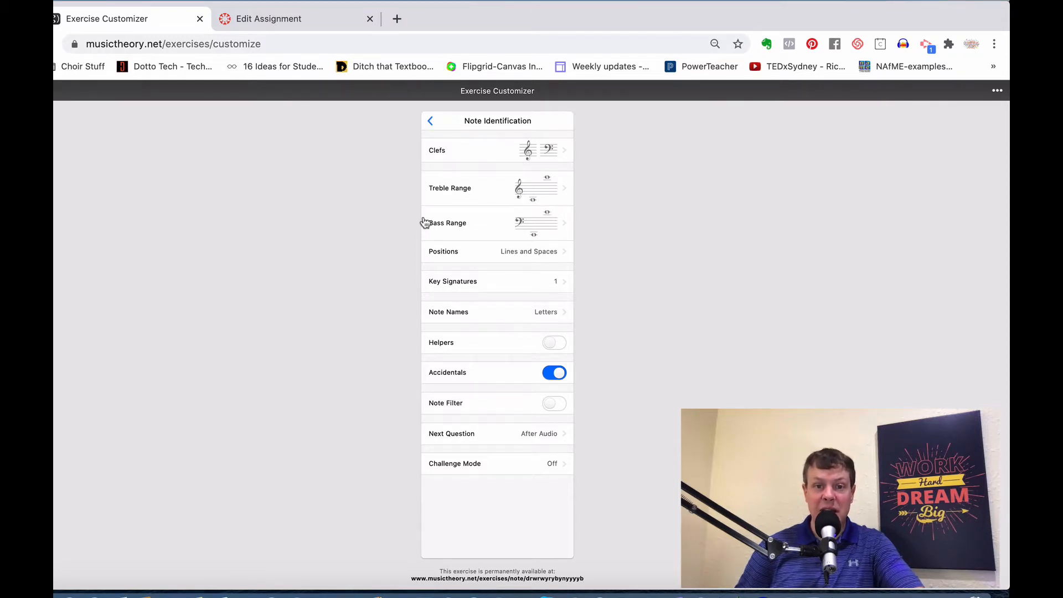
mouse_move(483, 184)
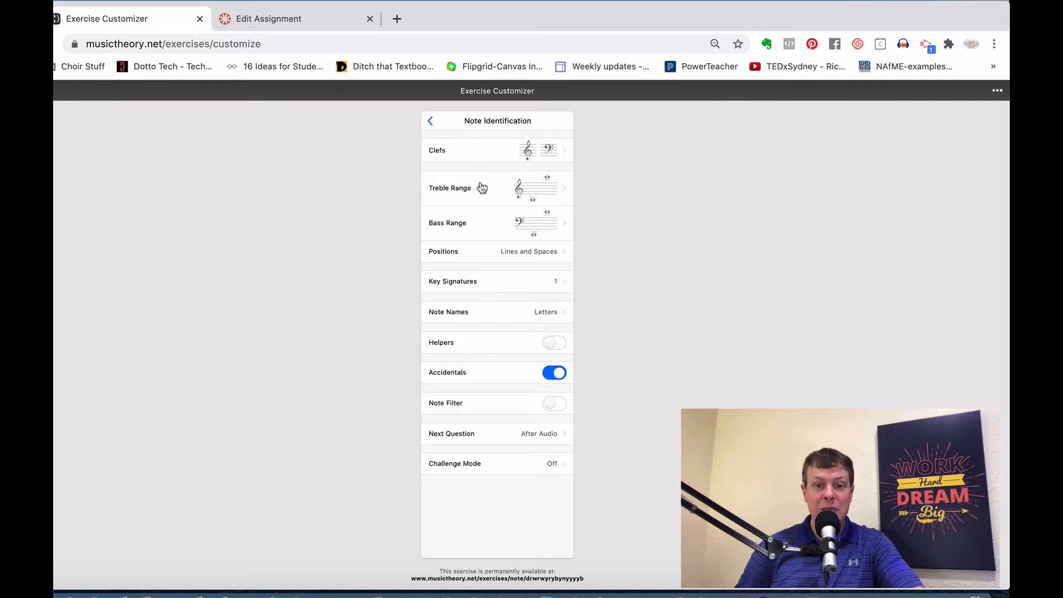
mouse_move(503, 386)
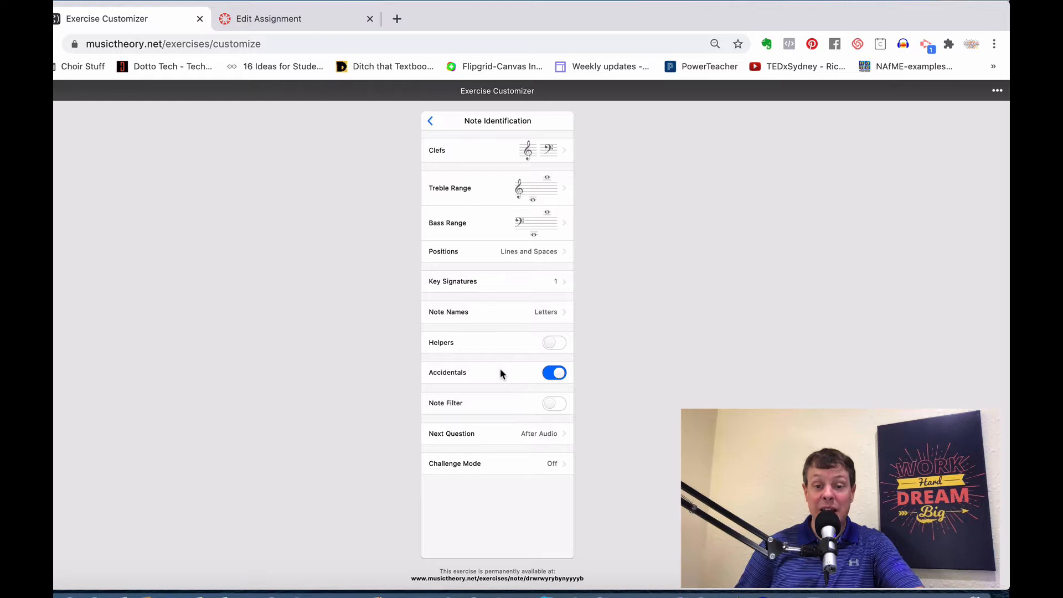
mouse_move(528, 370)
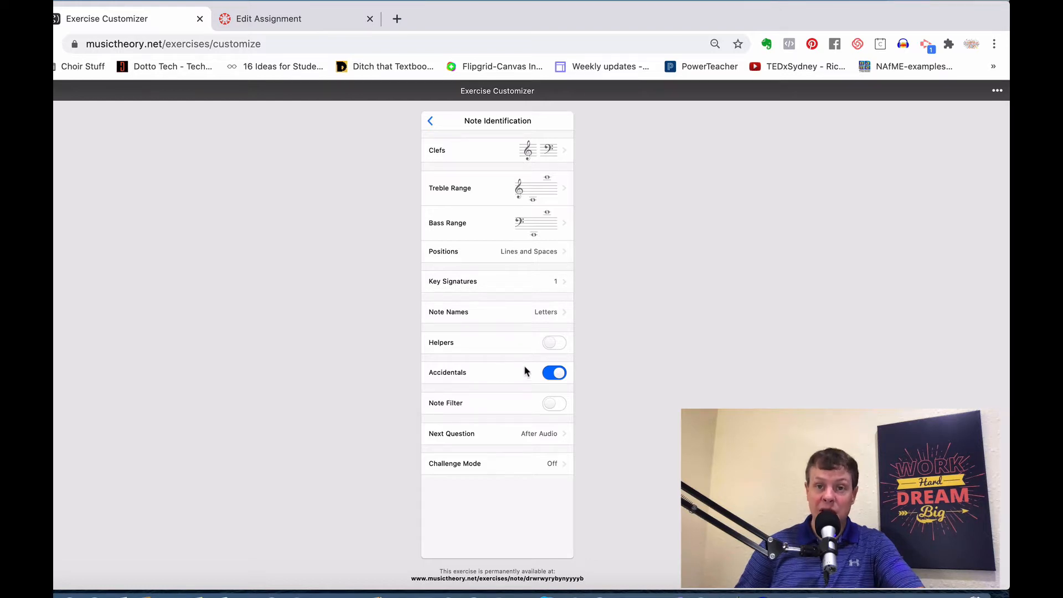
mouse_move(515, 422)
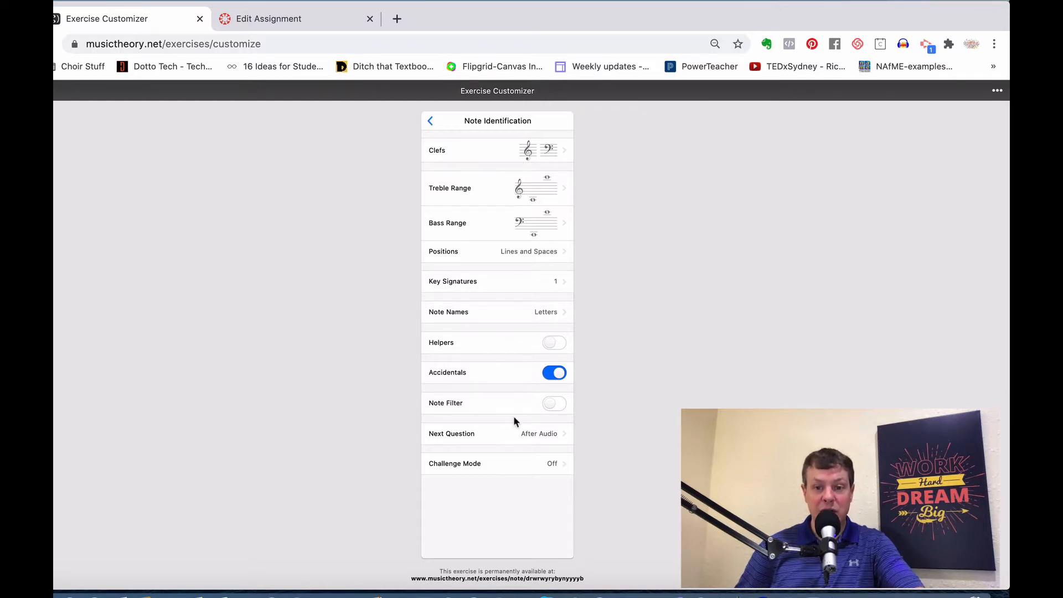
mouse_move(459, 438)
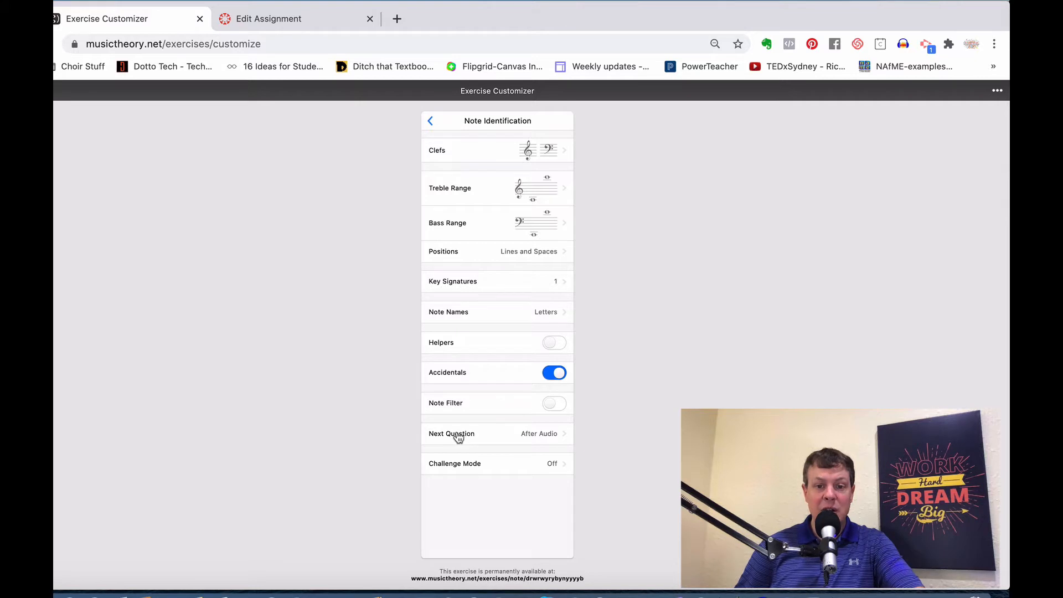
mouse_move(527, 442)
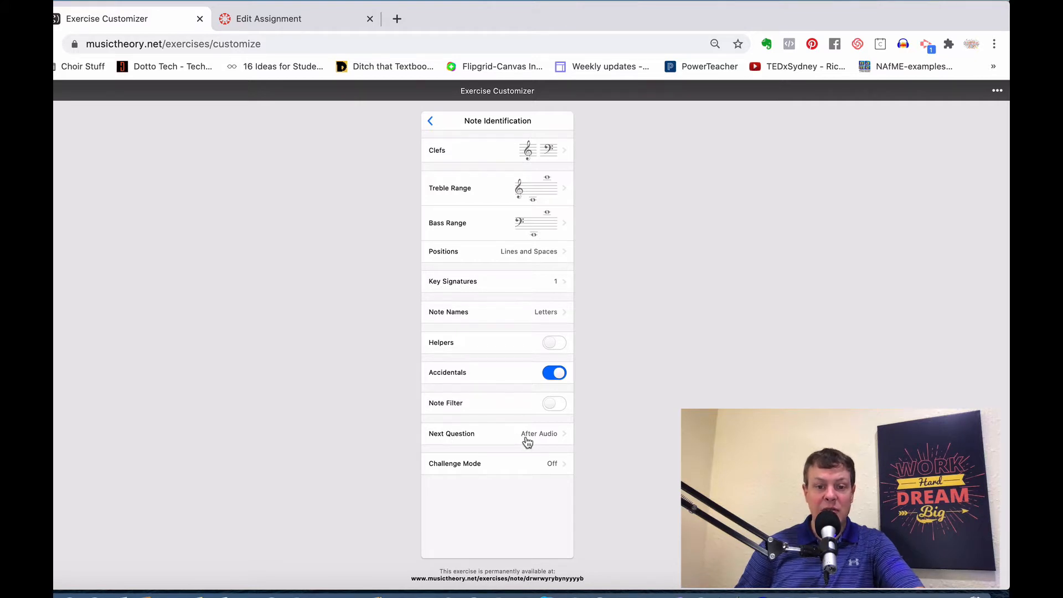
mouse_move(472, 469)
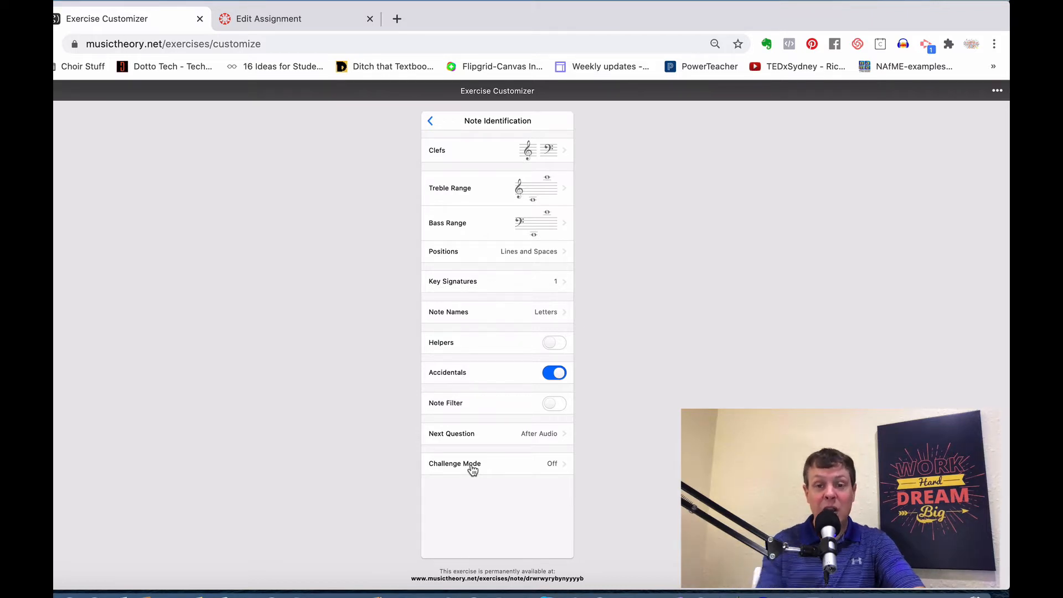
mouse_move(419, 383)
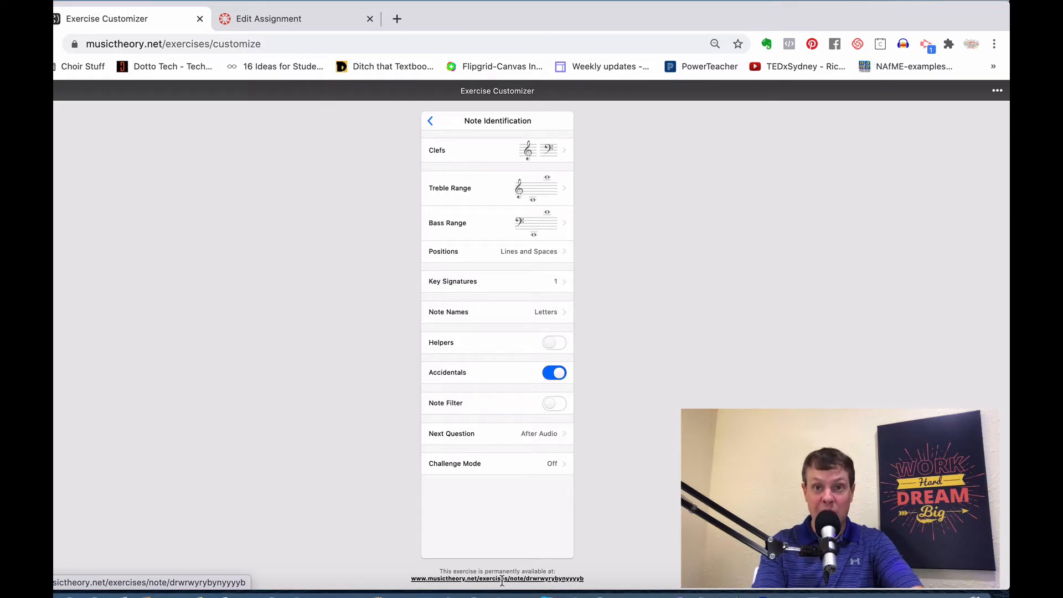
- Start the customized Note Identification exercise from its permanent link
left_click(499, 578)
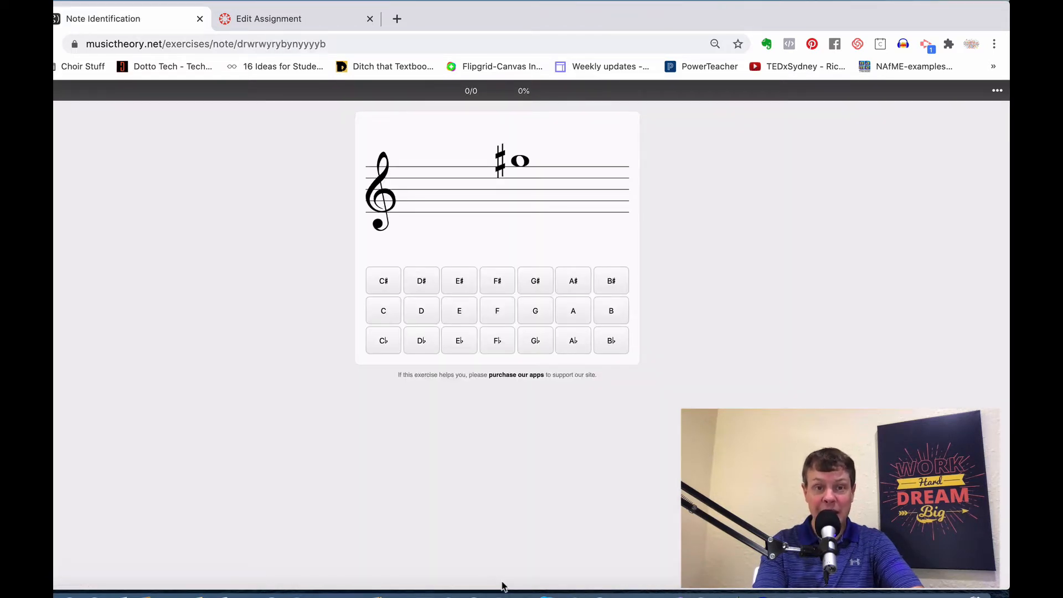
mouse_move(532, 282)
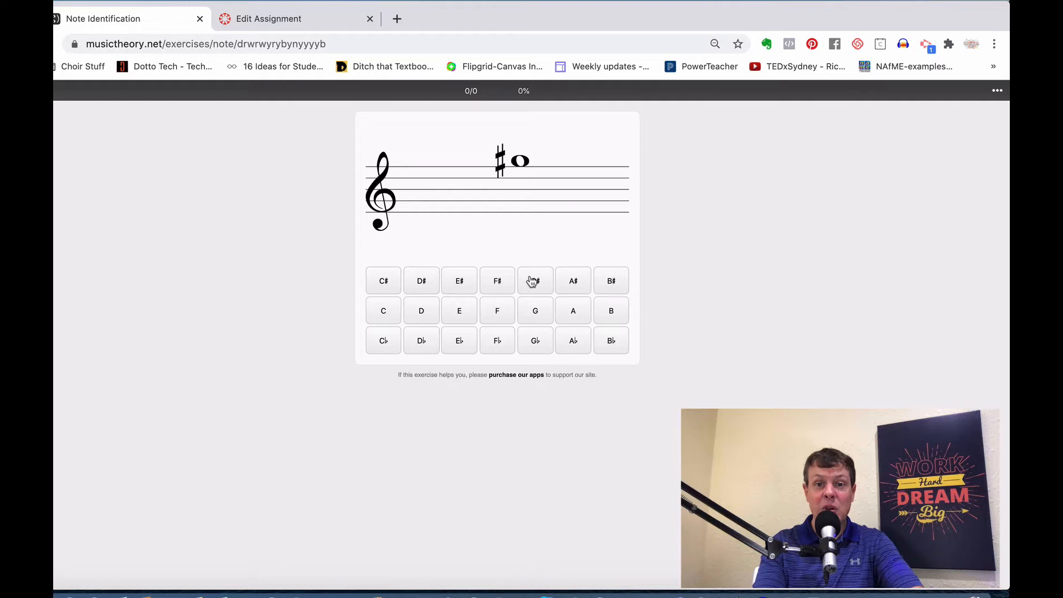
mouse_move(360, 87)
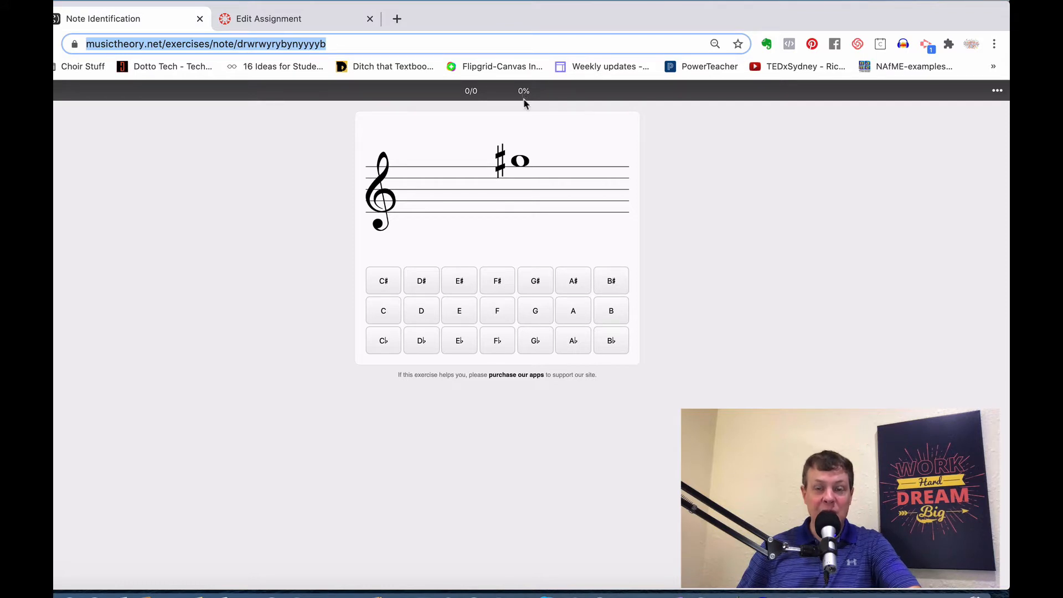
mouse_move(527, 108)
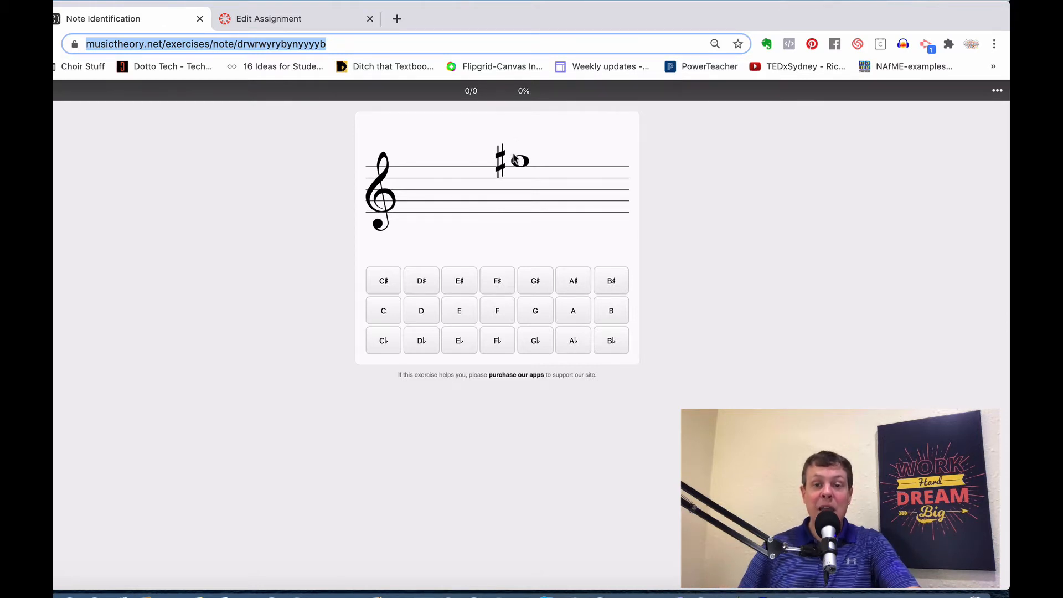
mouse_move(523, 208)
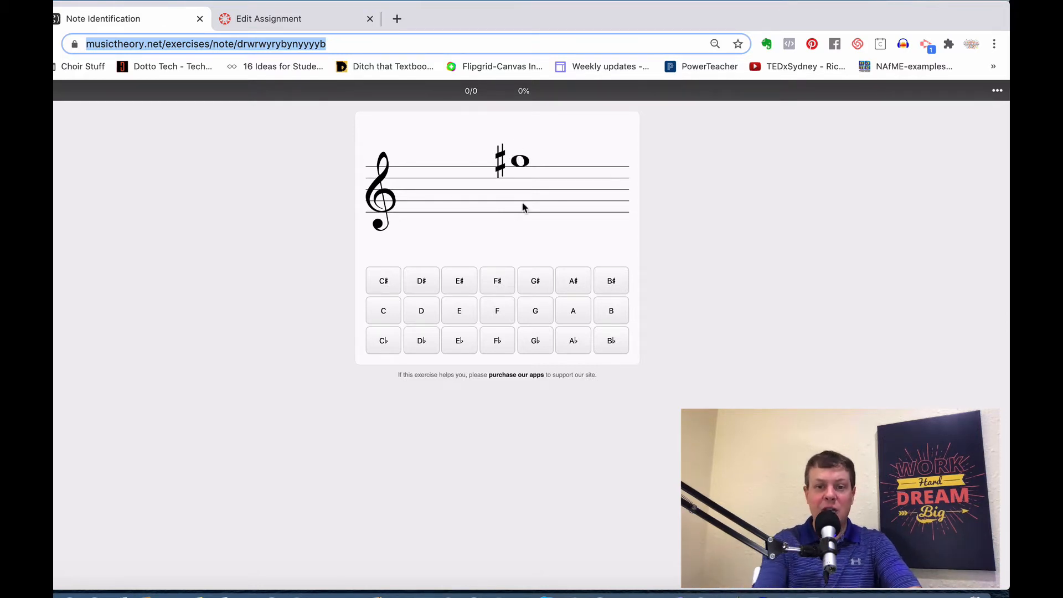
- Name the shown treble and bass notes, with one miss on the middle-line note, reaching 6/7
left_click(535, 282)
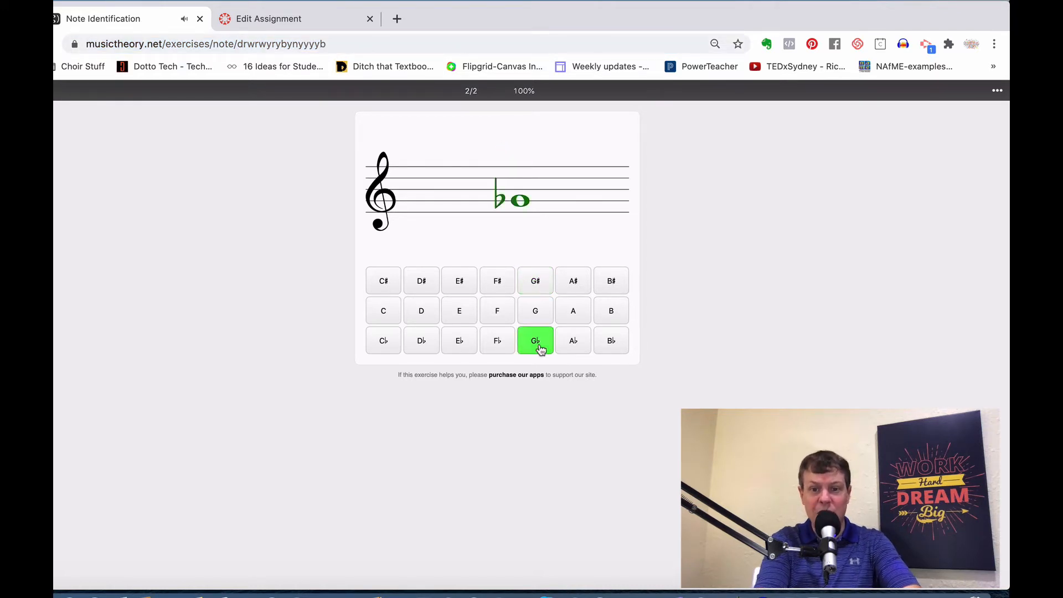
left_click(535, 341)
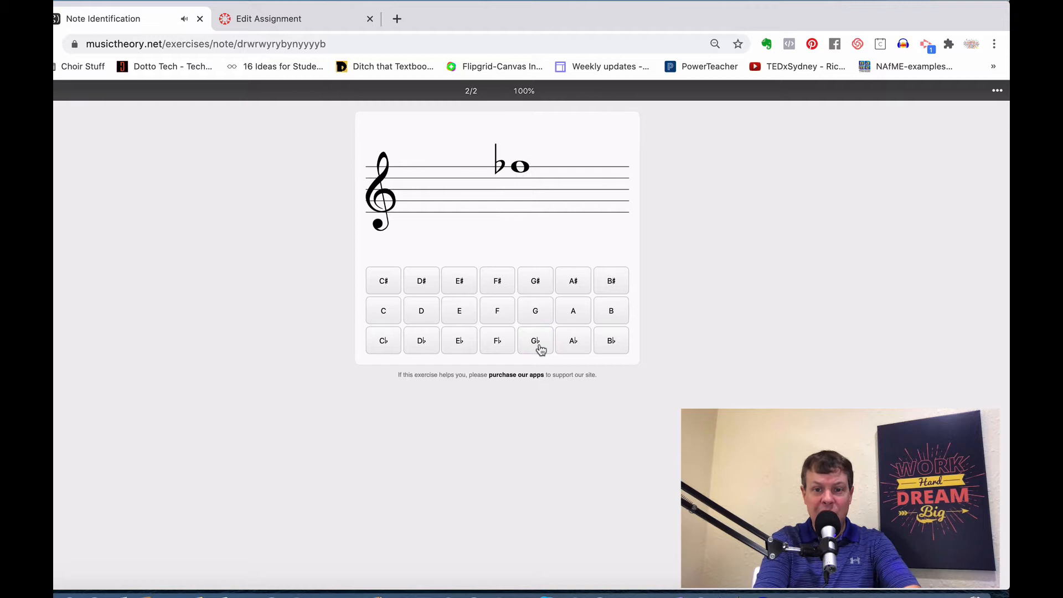
left_click(496, 341)
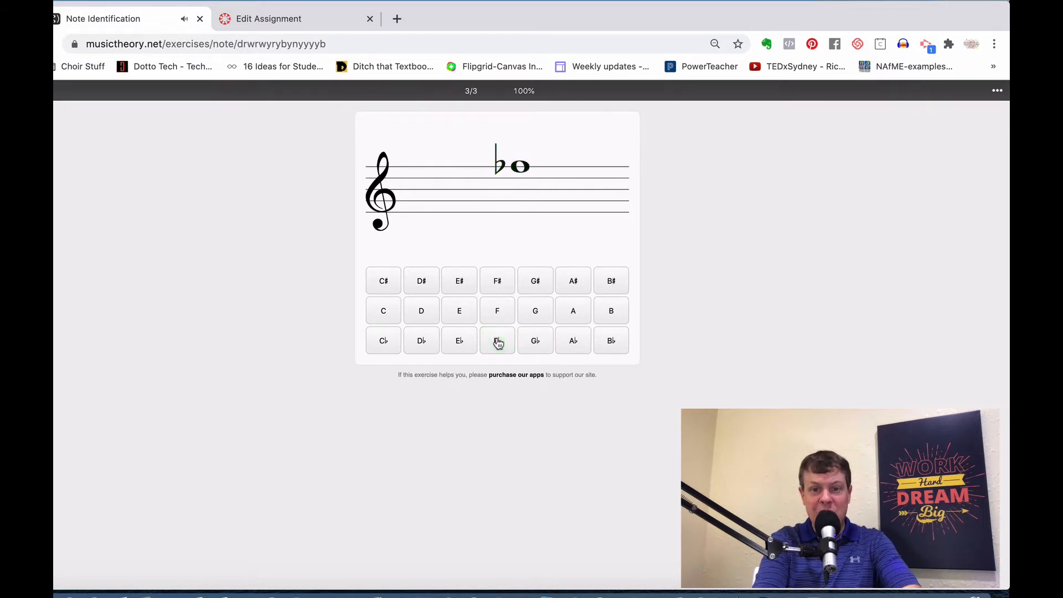
left_click(496, 341)
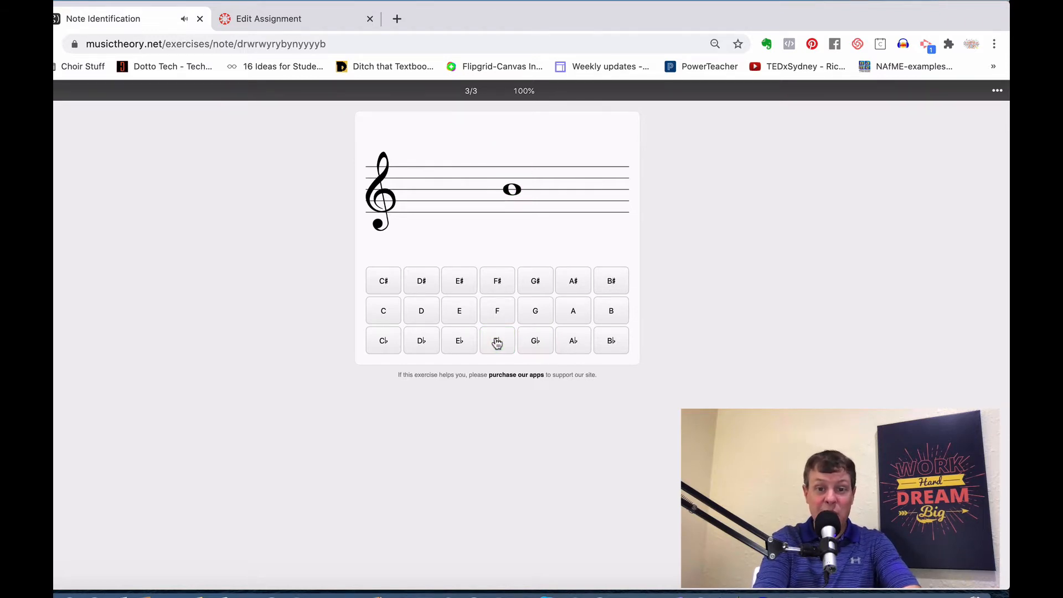
left_click(383, 311)
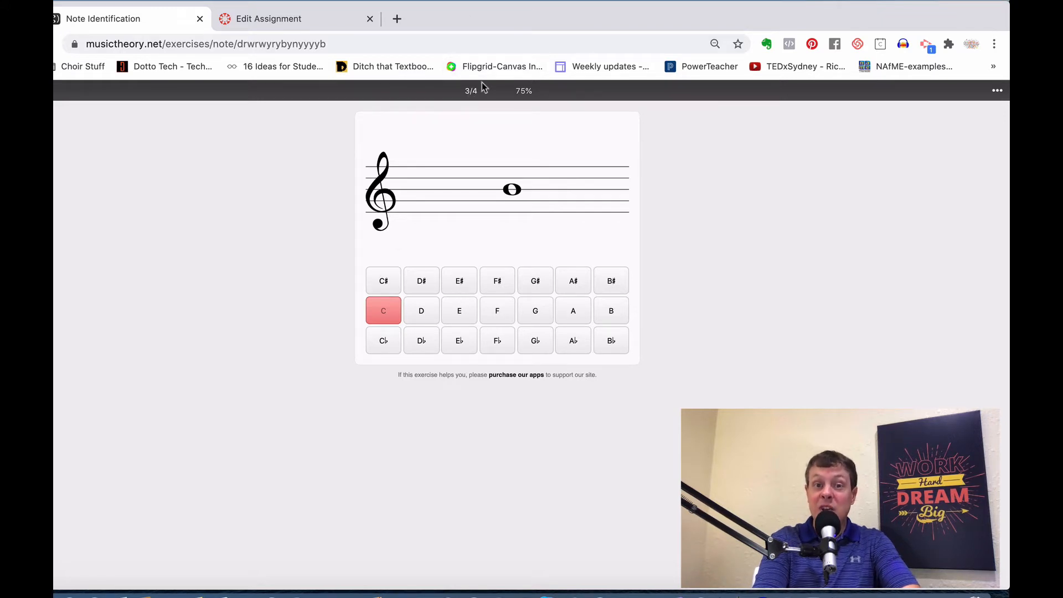
mouse_move(602, 325)
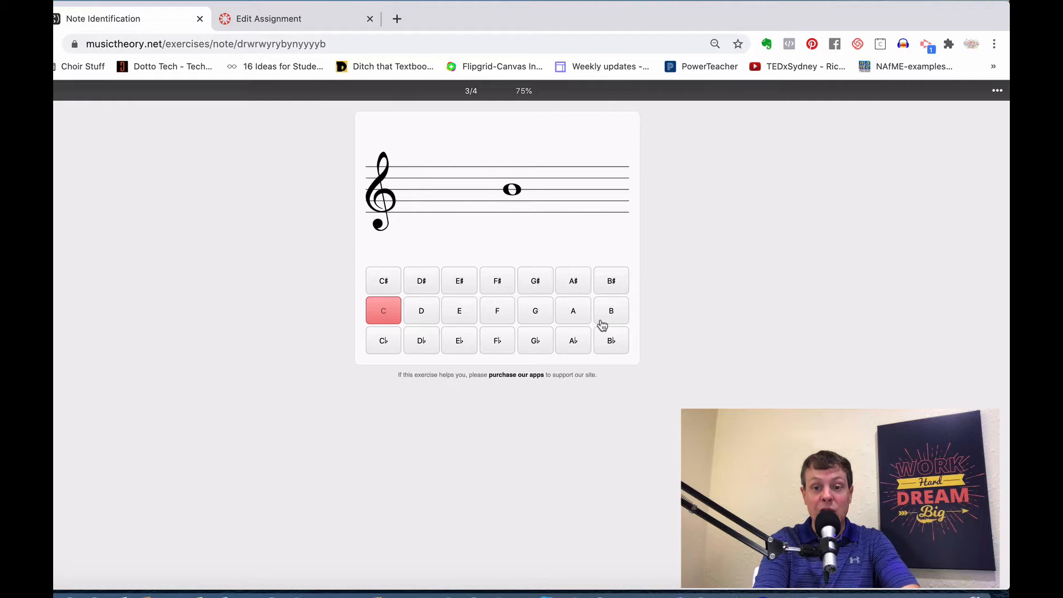
left_click(383, 310)
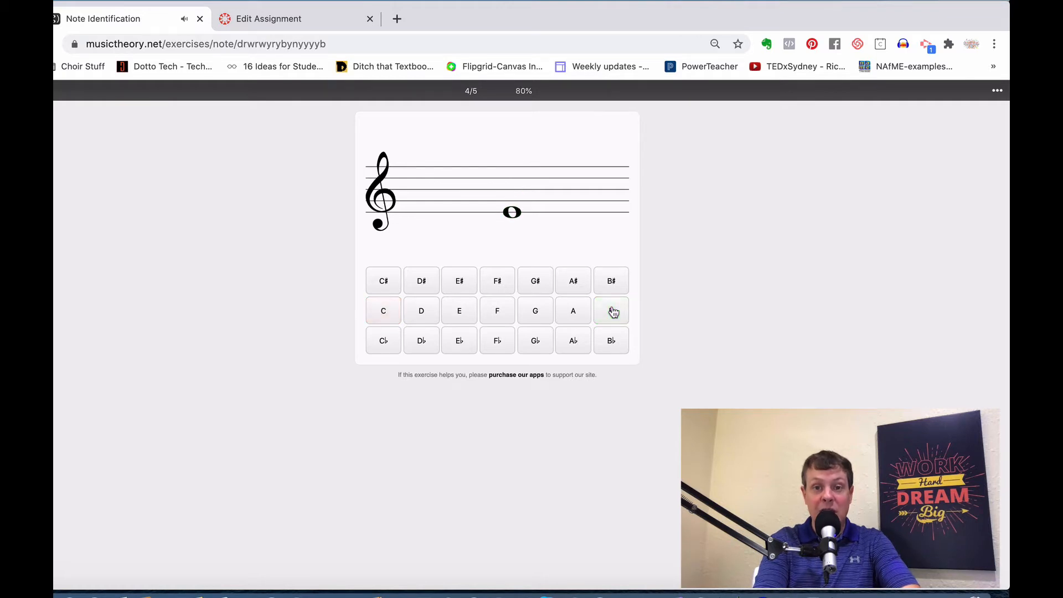
left_click(458, 310)
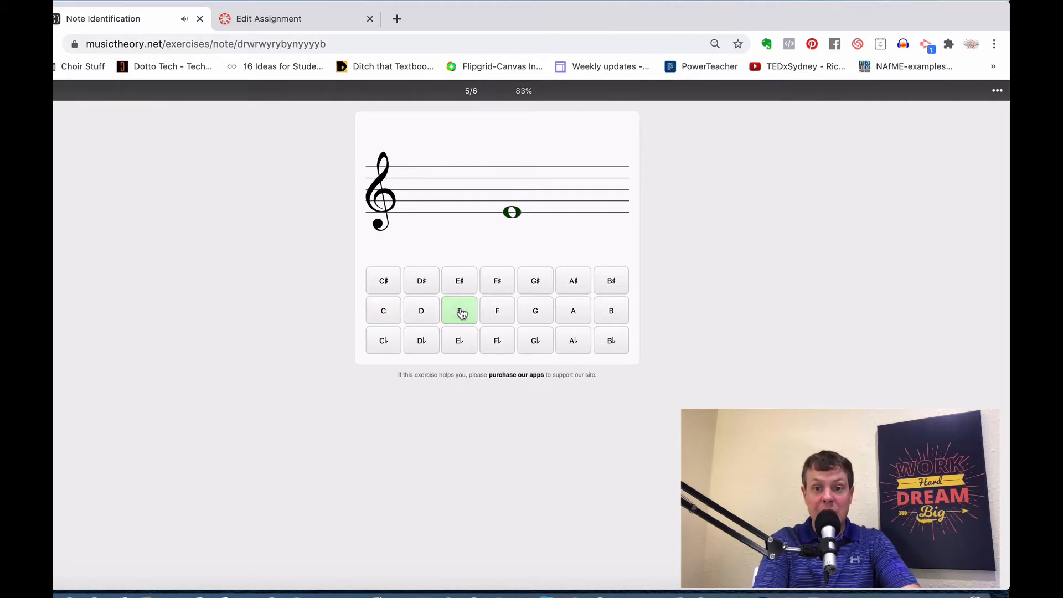
left_click(459, 310)
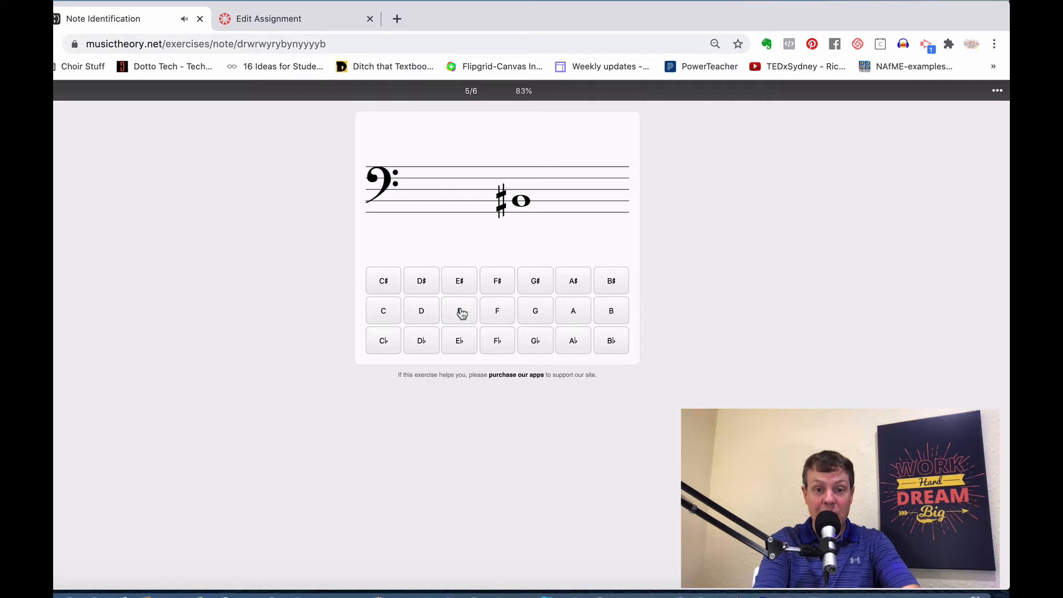
mouse_move(551, 350)
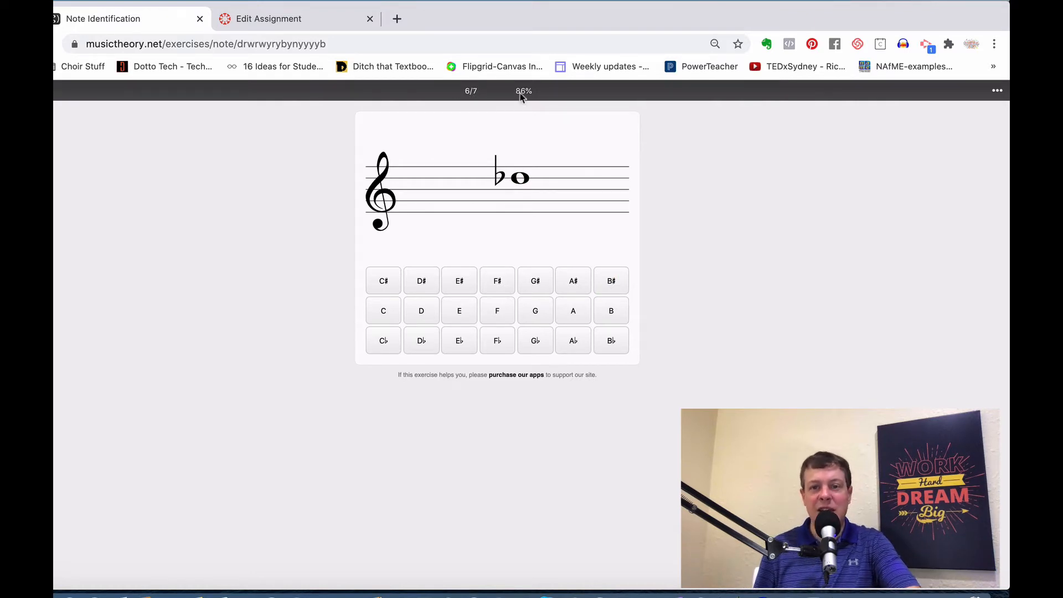
mouse_move(529, 98)
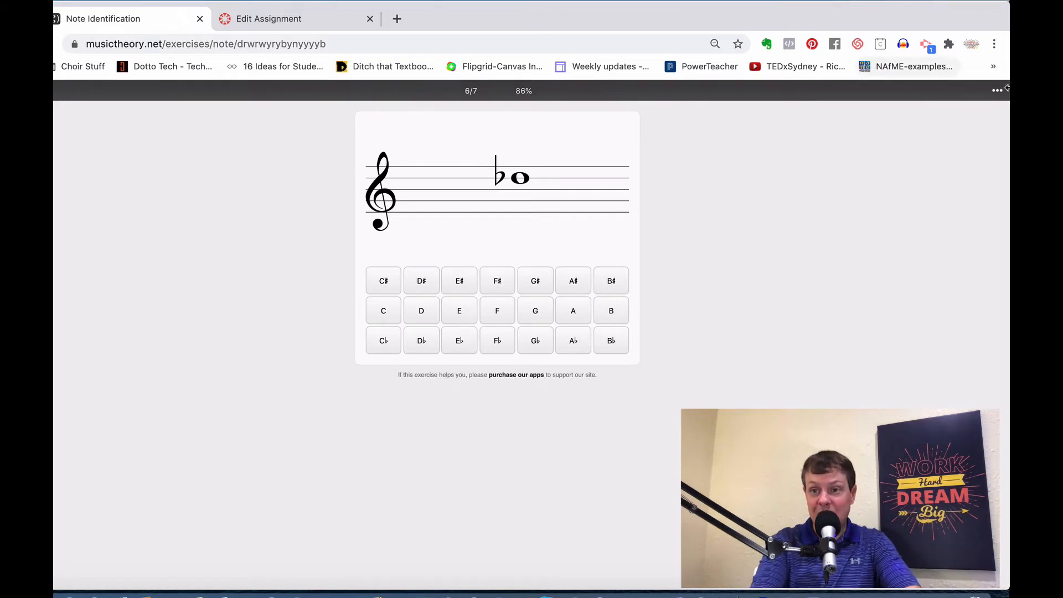
- Reveal the exercise's extra options from the three-dot menu
left_click(997, 90)
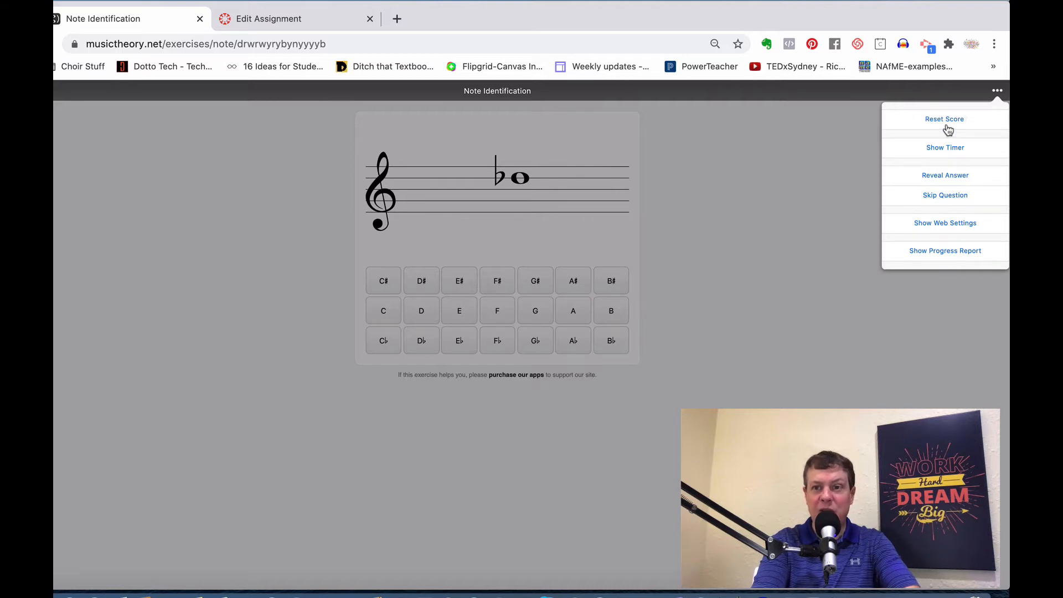
mouse_move(946, 119)
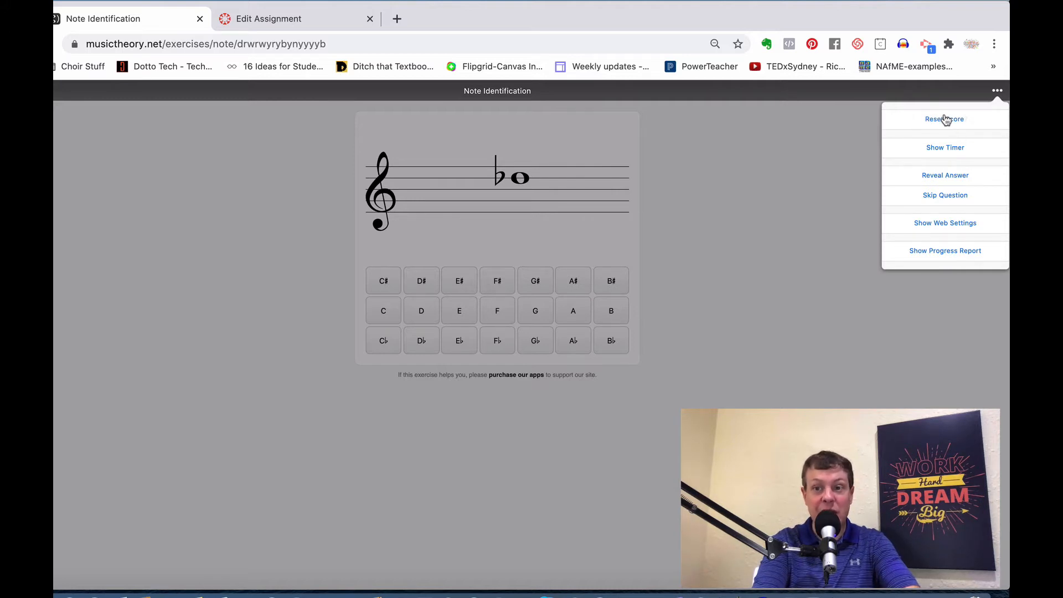
mouse_move(945, 142)
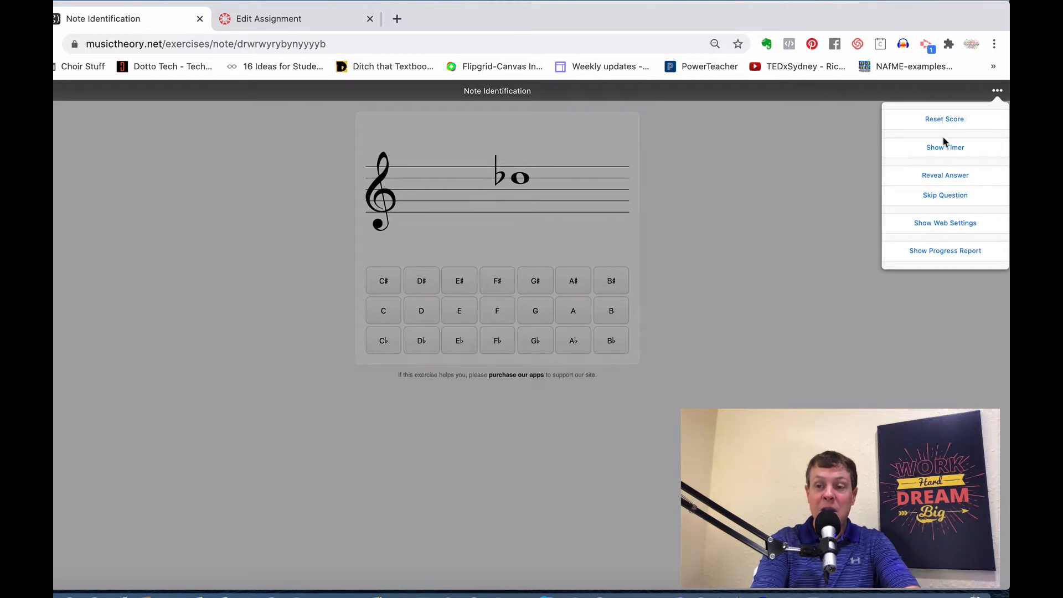
mouse_move(943, 259)
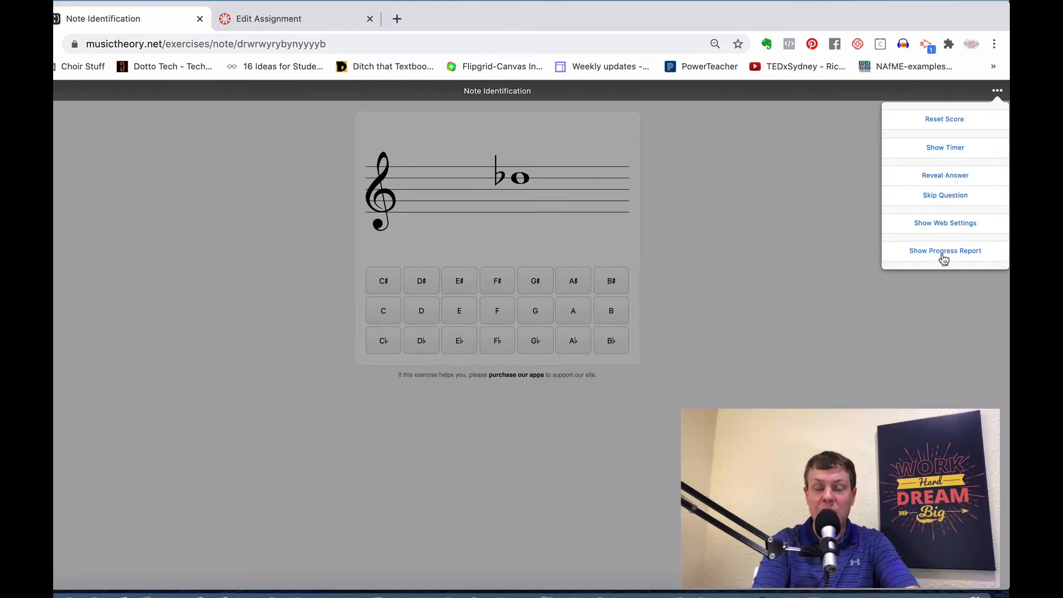
- Show the progress report with the 6/7 (86%) score and 1:18 time
left_click(946, 250)
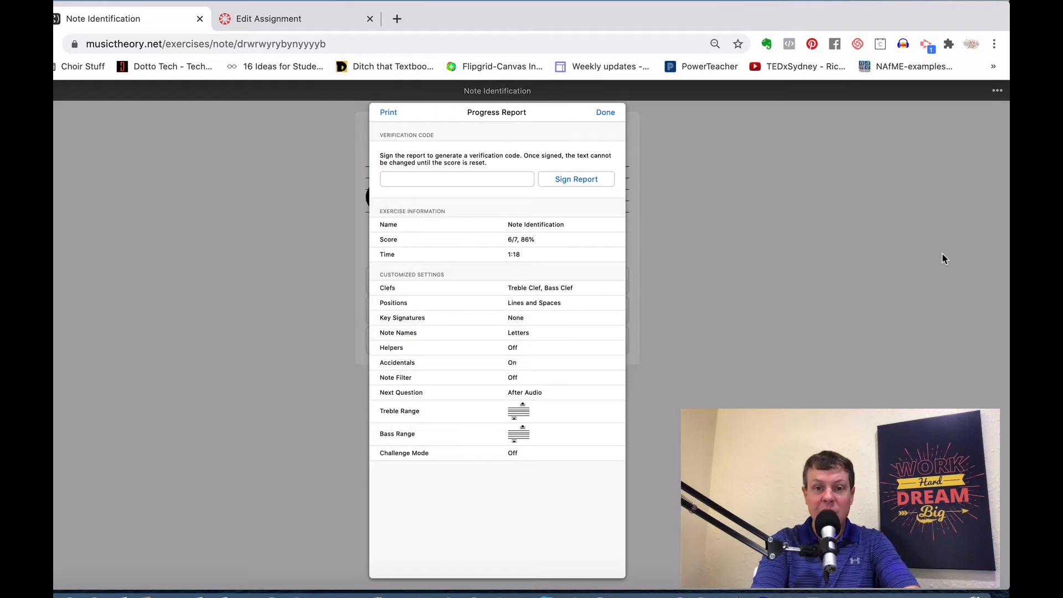
mouse_move(490, 171)
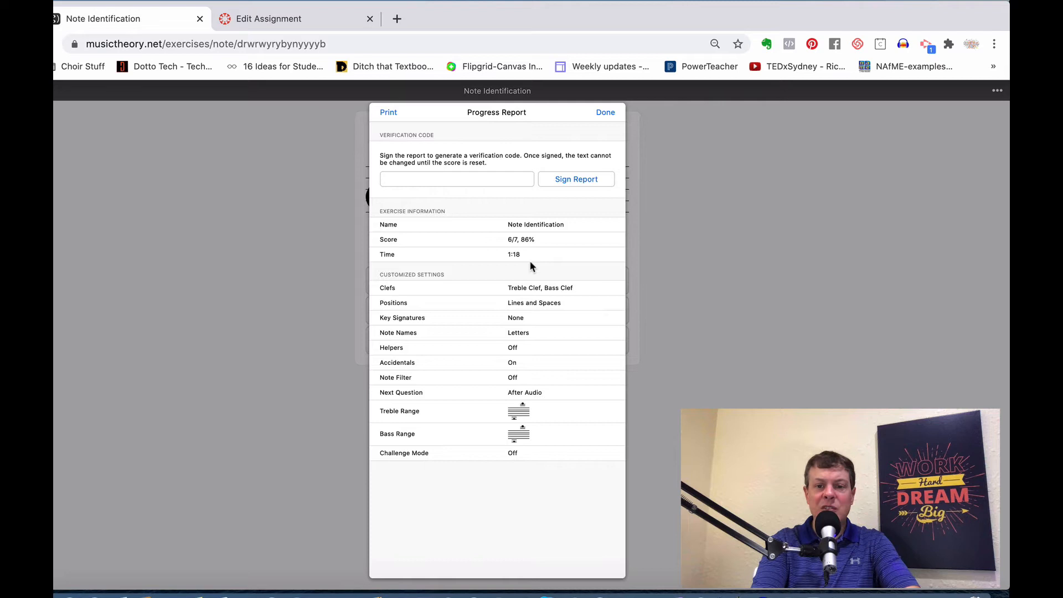
mouse_move(516, 433)
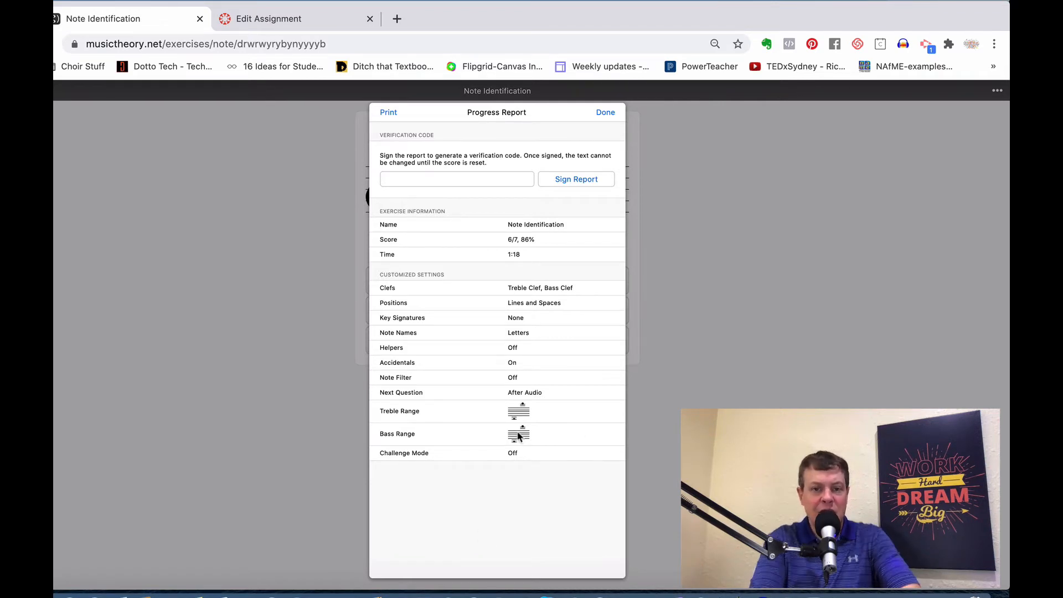
mouse_move(516, 278)
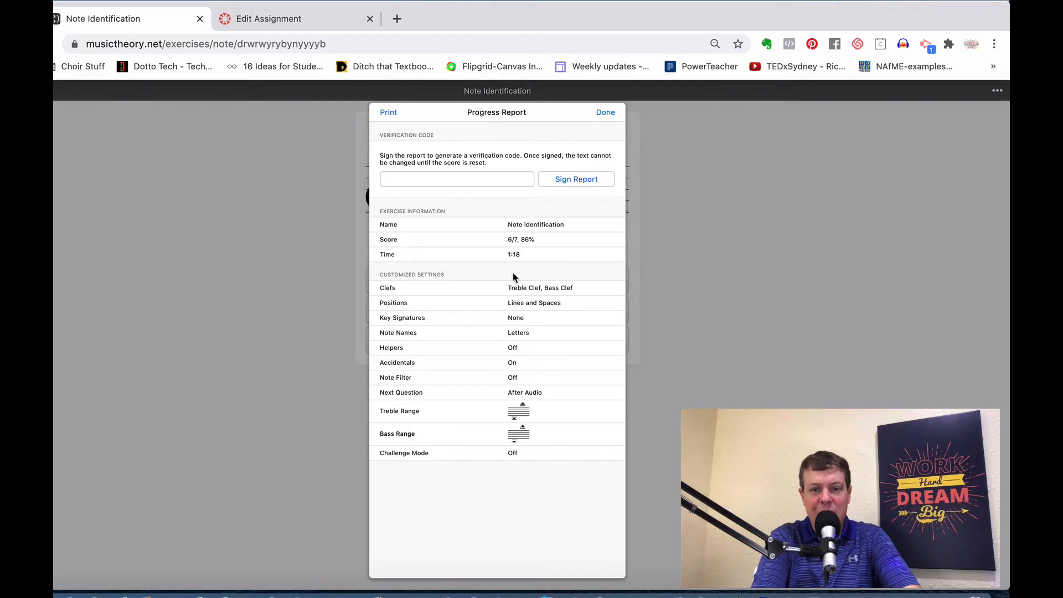
mouse_move(507, 245)
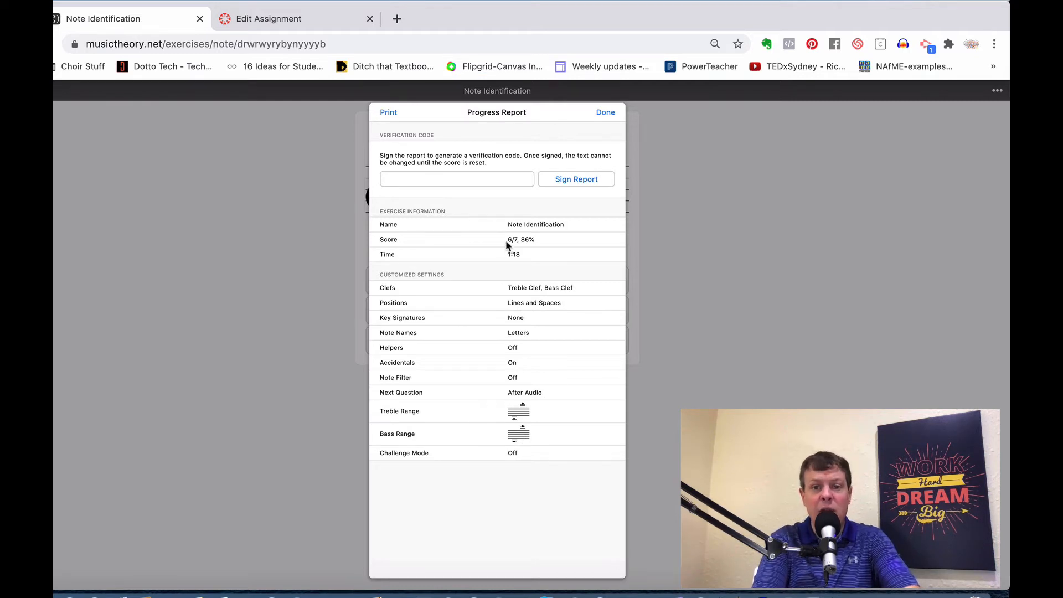
mouse_move(391, 268)
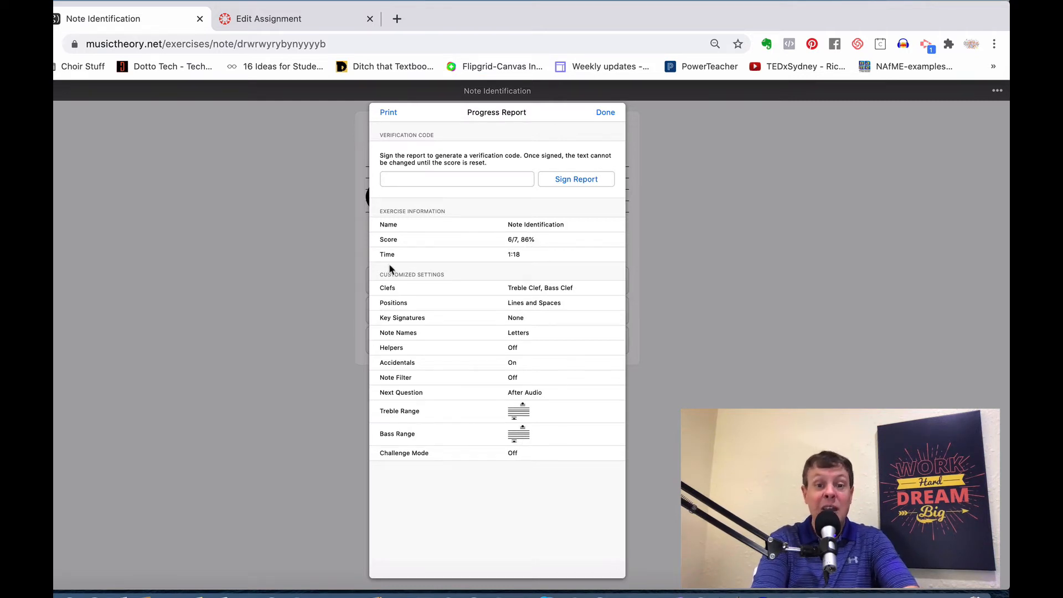
left_click(426, 179)
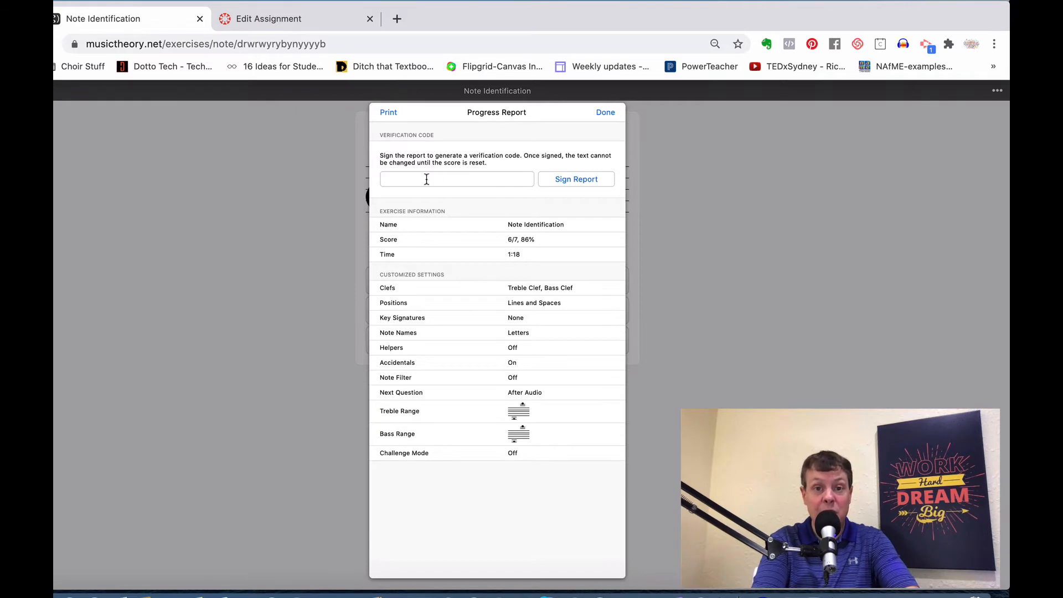
left_click(456, 180)
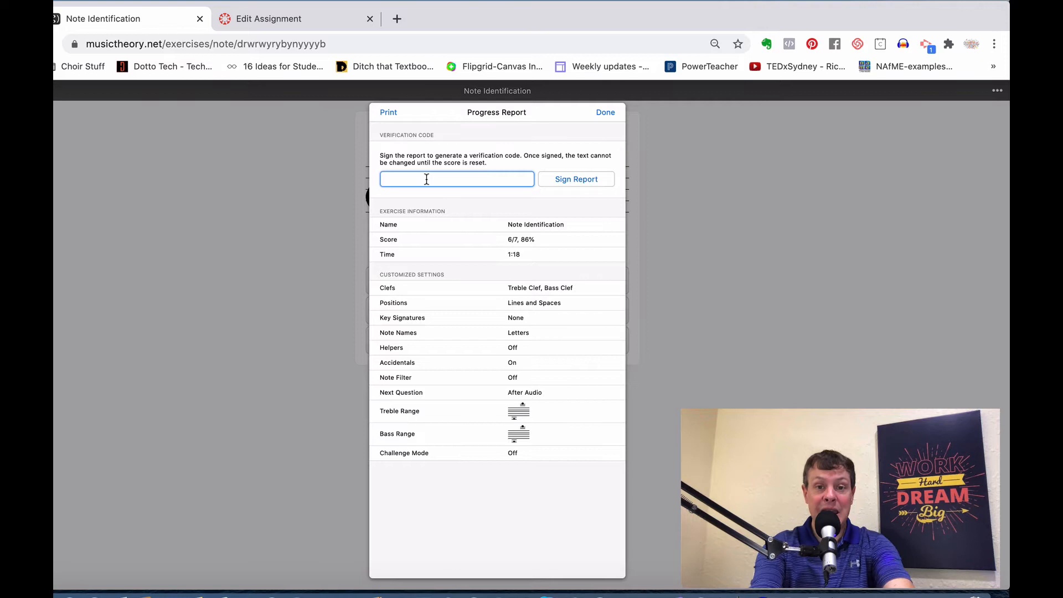
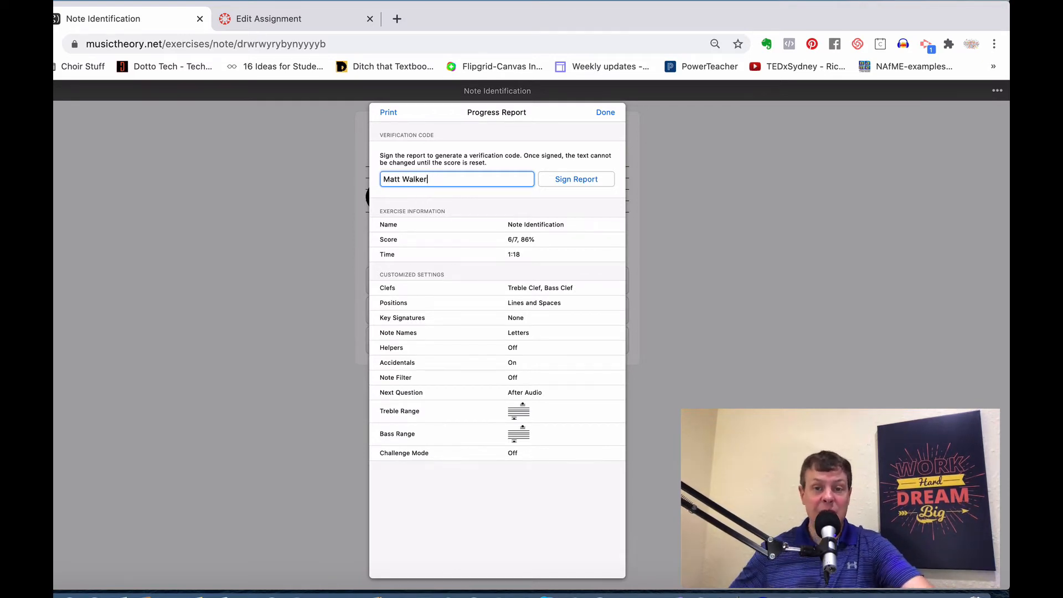
mouse_move(569, 182)
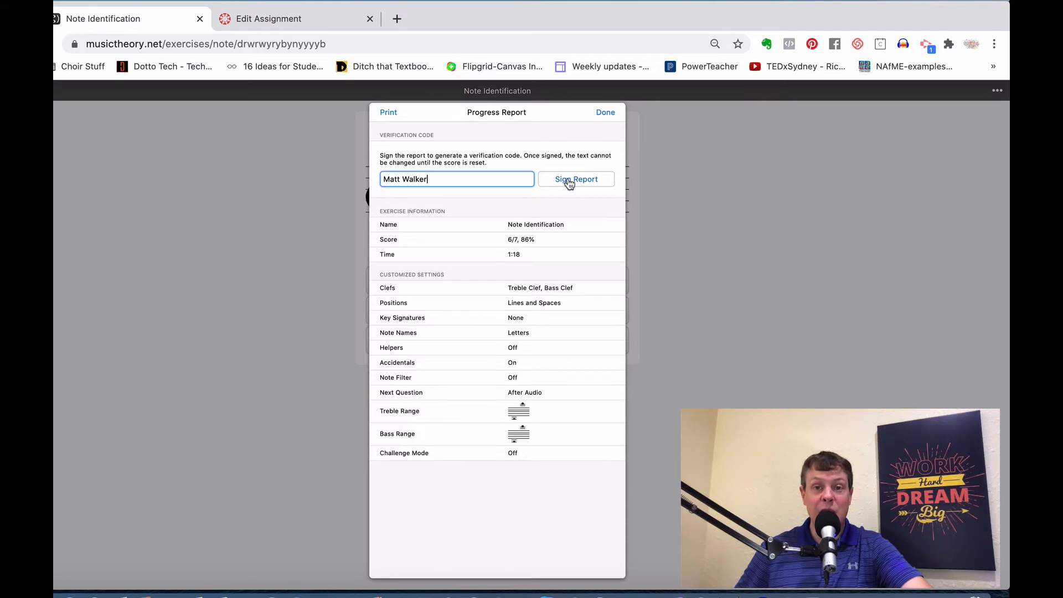
left_click(576, 180)
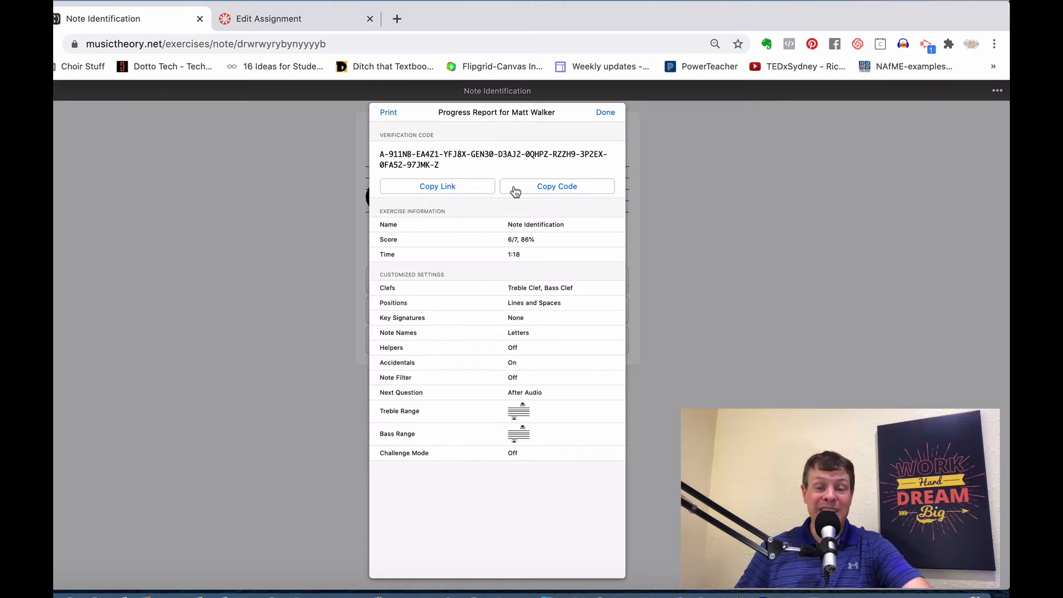
mouse_move(432, 189)
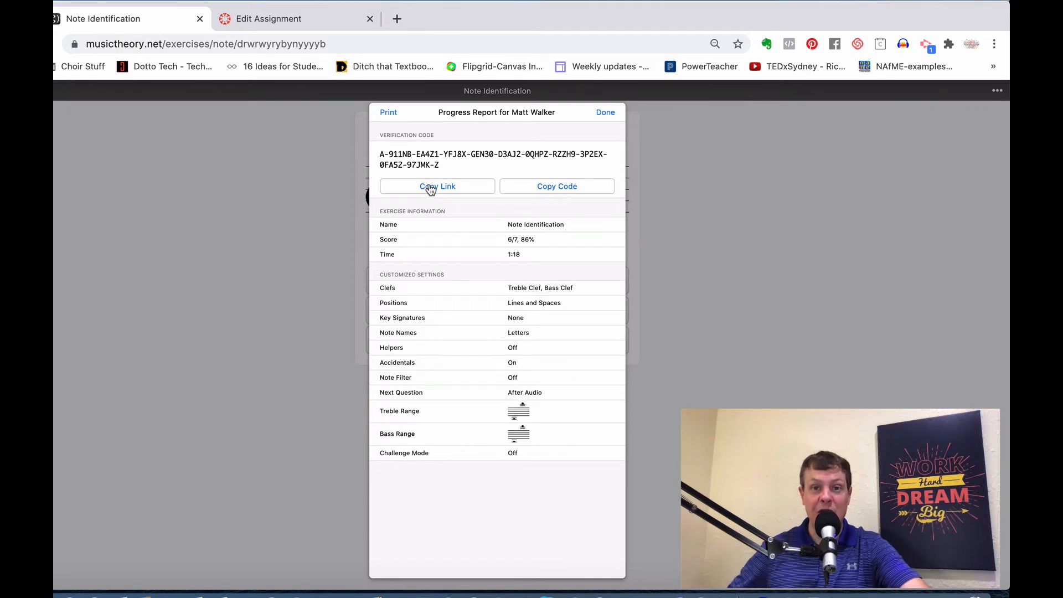
mouse_move(494, 257)
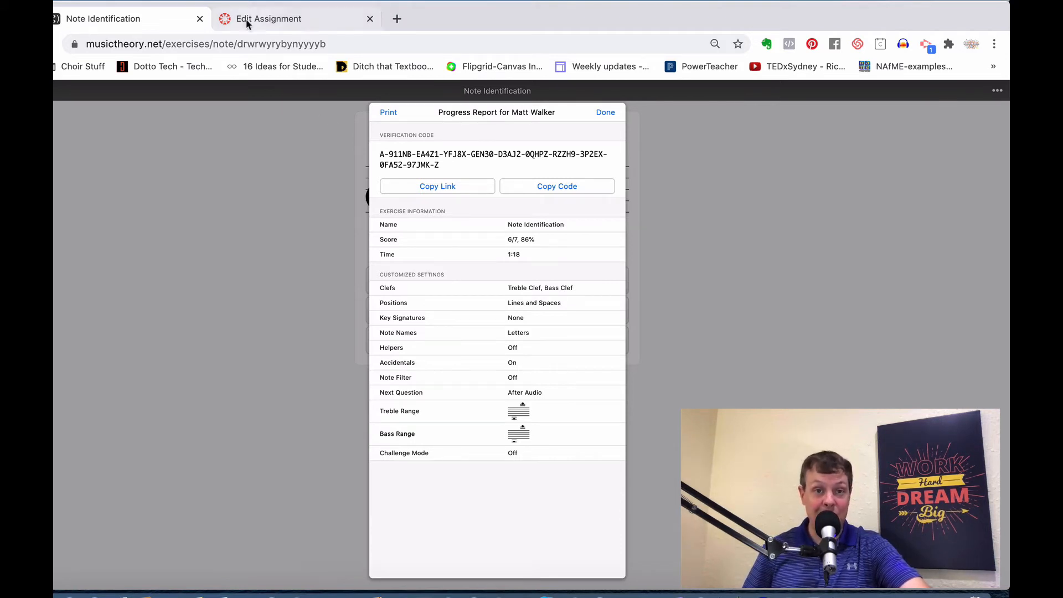
- Review the Canvas Note Identification--MT.net assignment's submission instructions in its editor
left_click(268, 17)
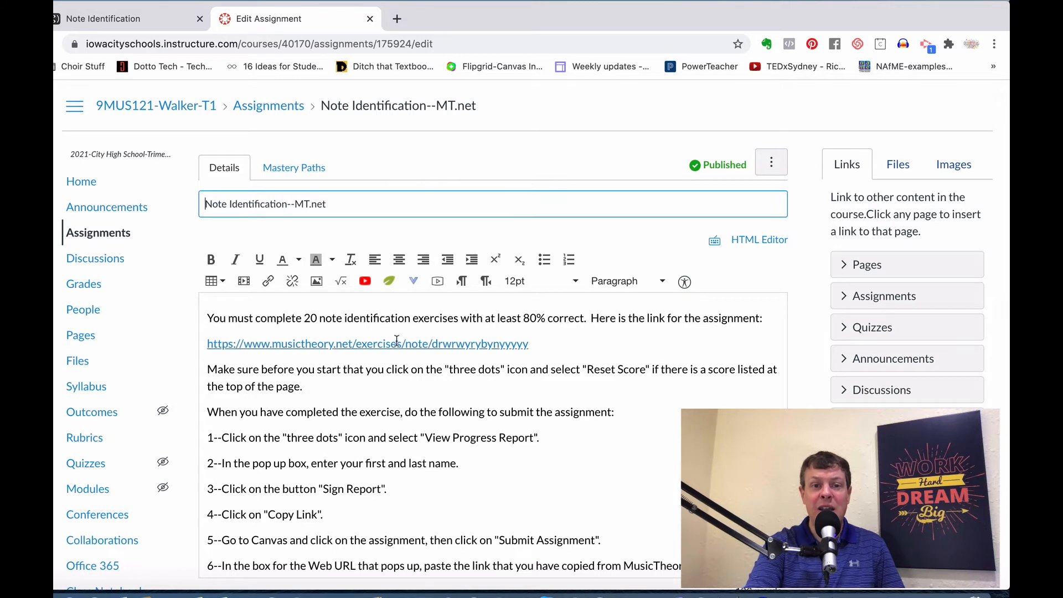
scroll("down", 3)
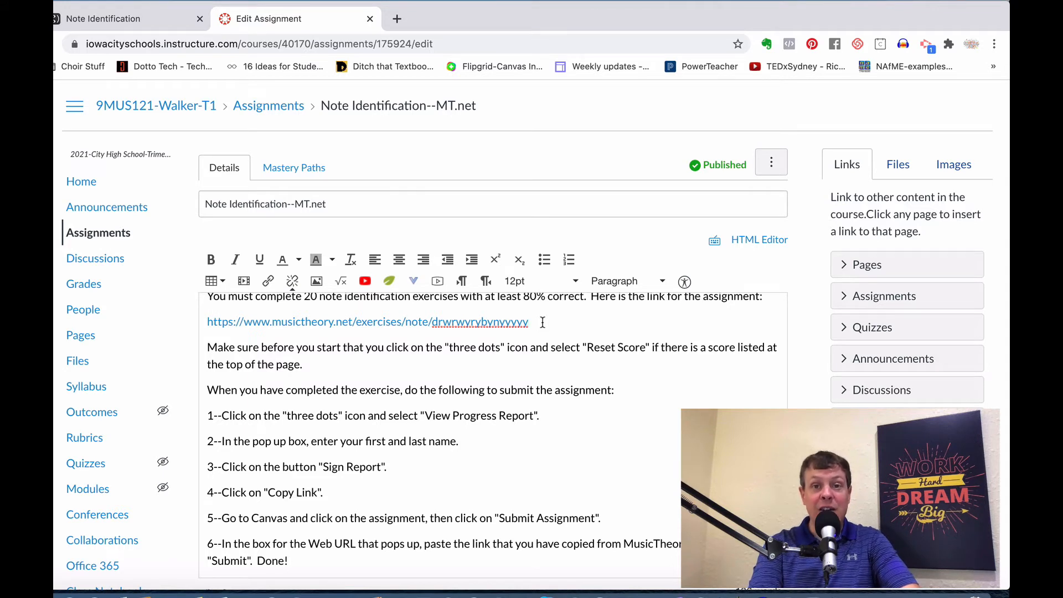
mouse_move(461, 281)
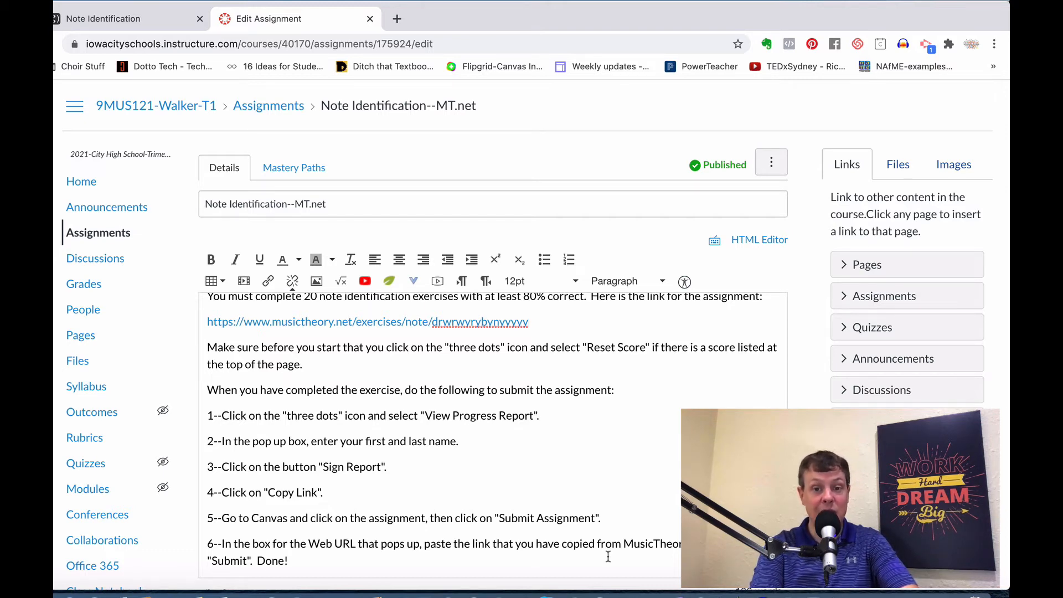
scroll("down", 3)
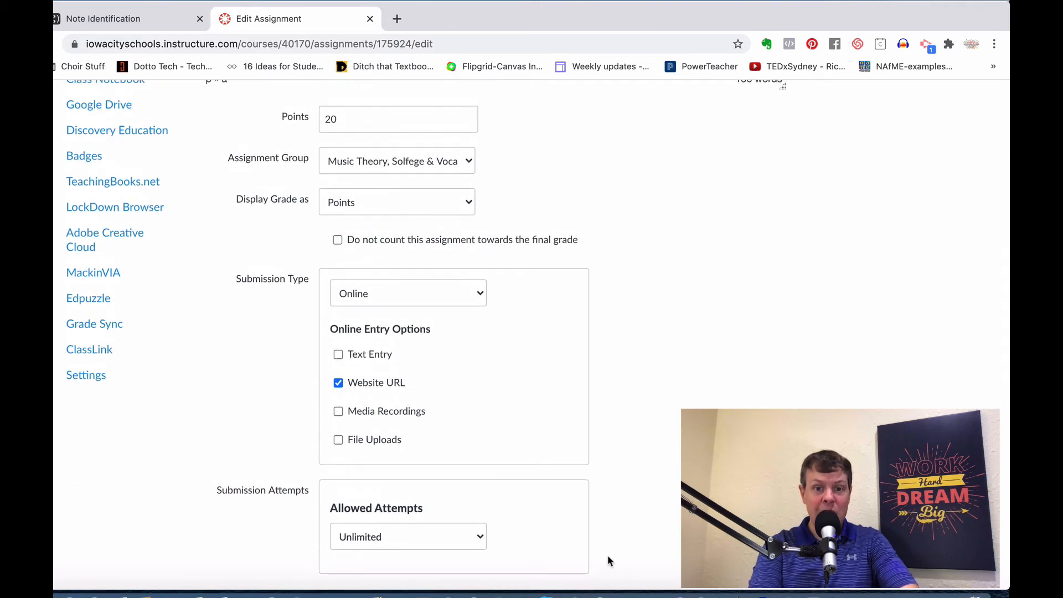
mouse_move(495, 405)
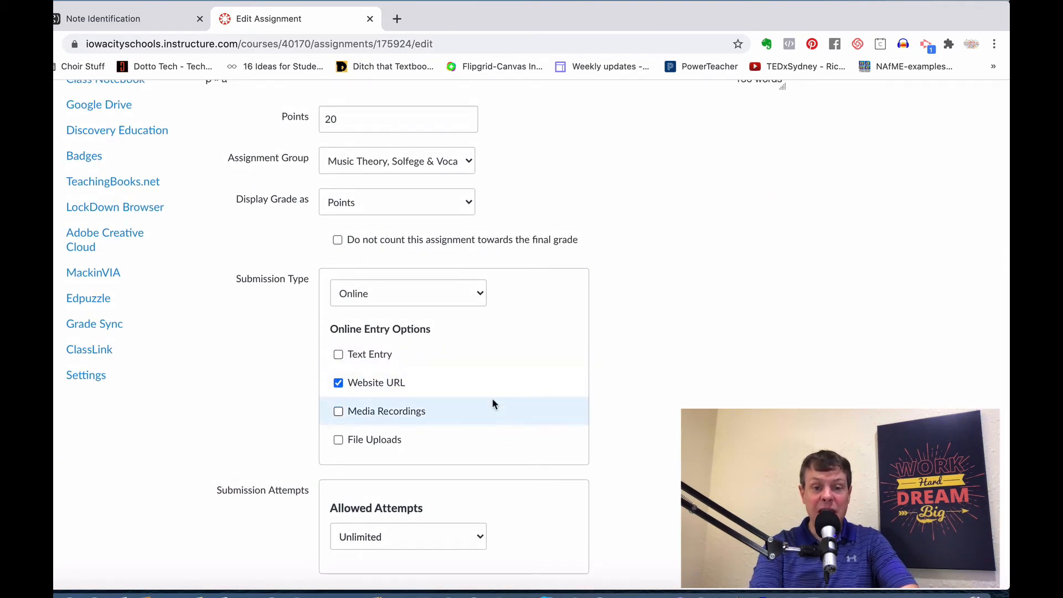
mouse_move(360, 296)
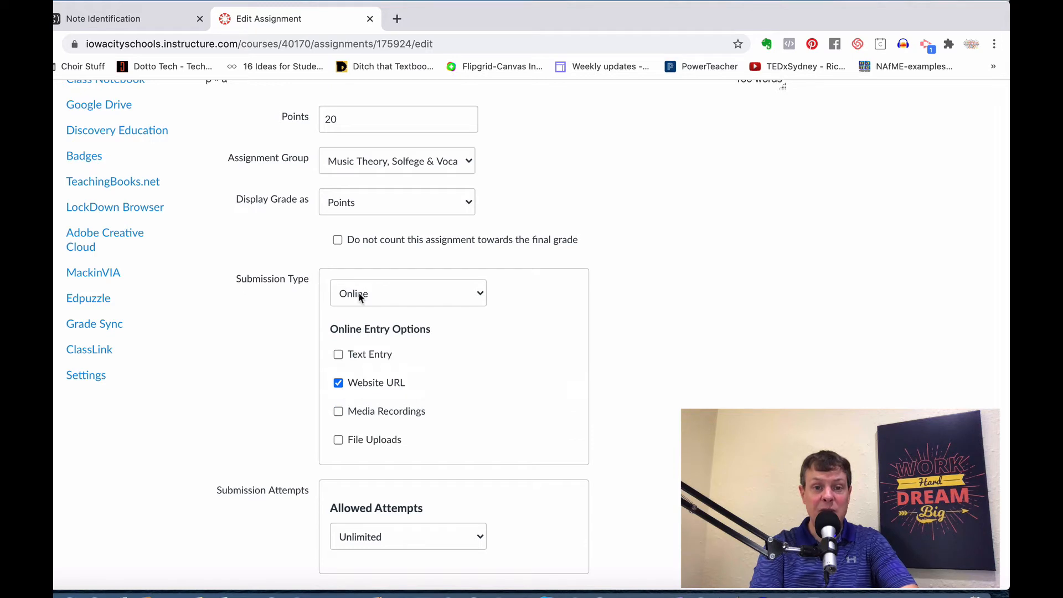
mouse_move(404, 386)
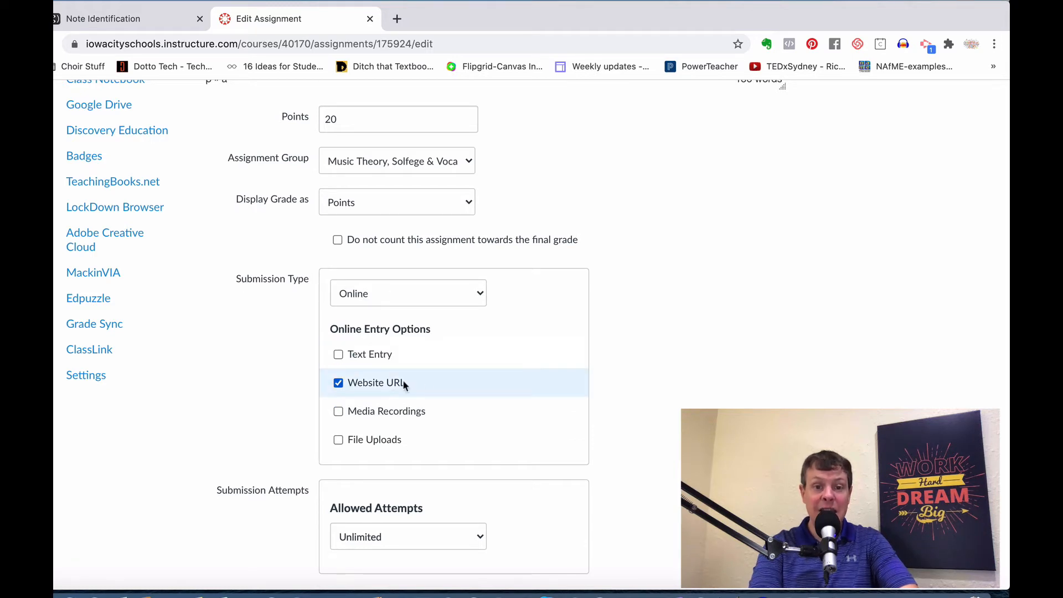
mouse_move(373, 390)
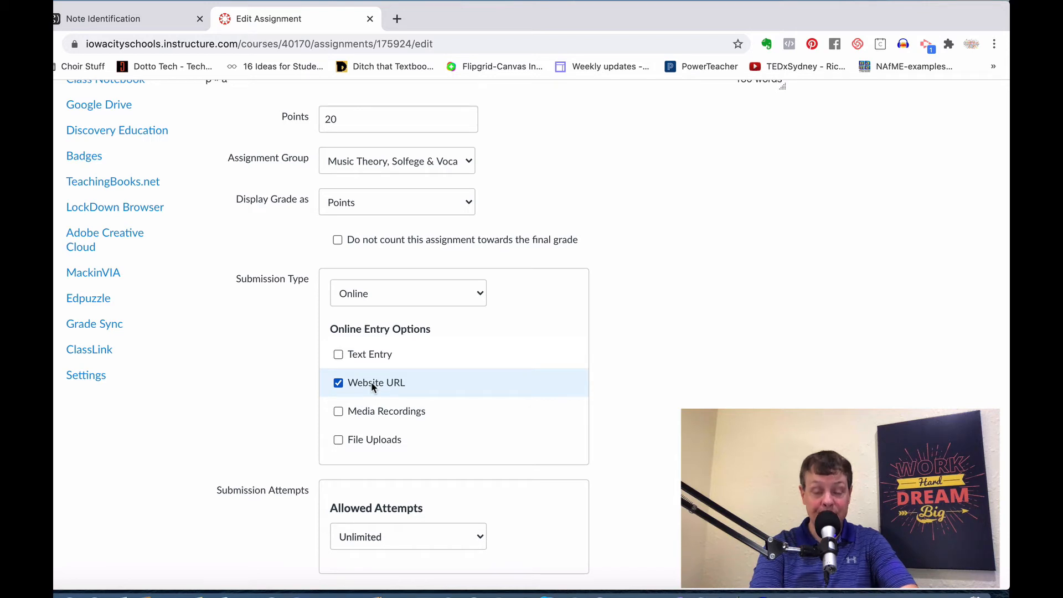
scroll("down", 3)
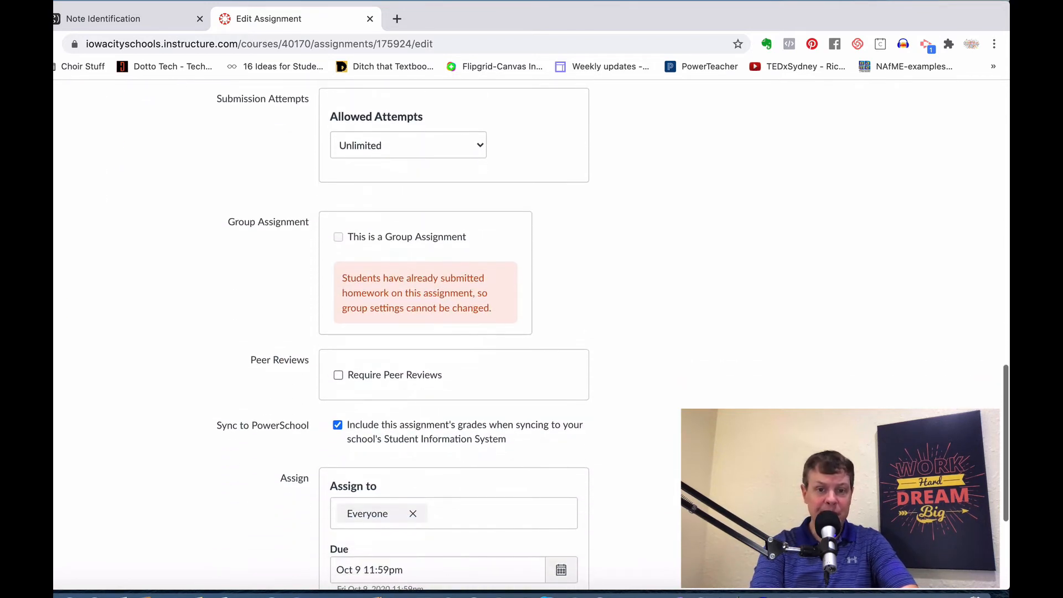
scroll("down", 3)
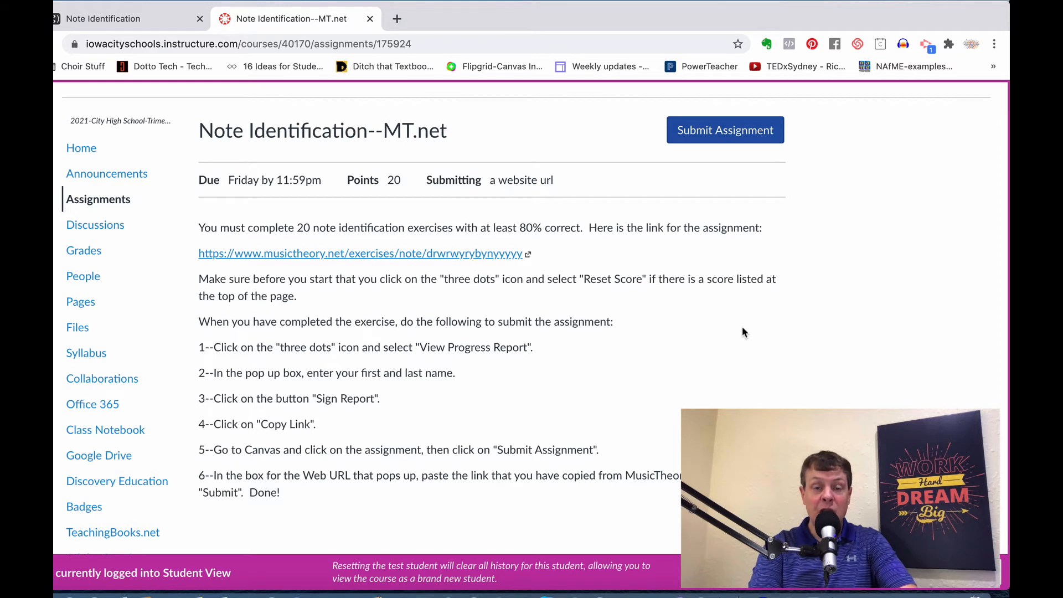
mouse_move(423, 257)
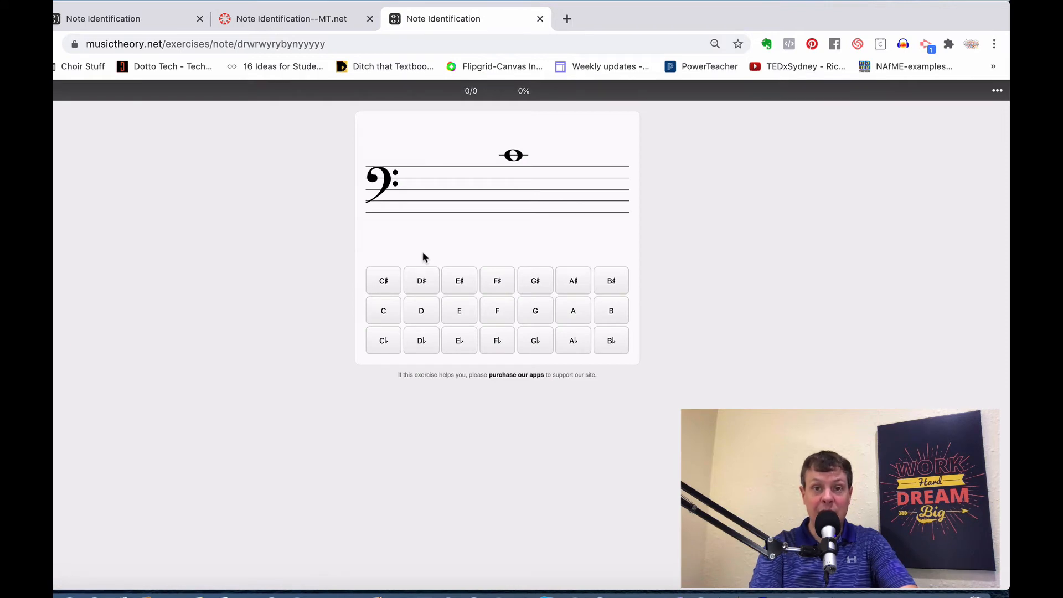
mouse_move(953, 130)
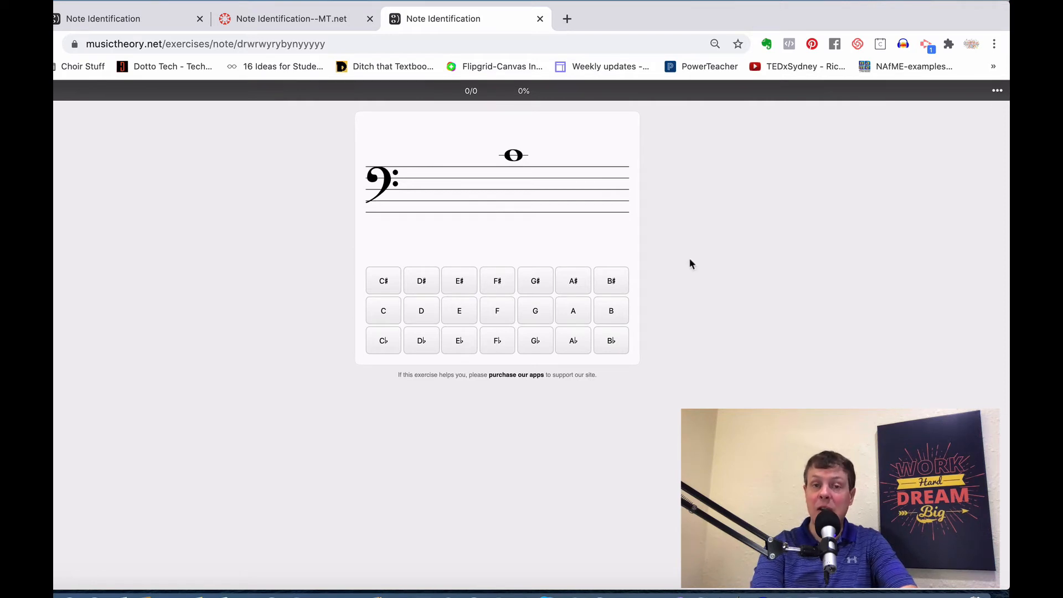
- Return to the Canvas Note Identification--MT.net assignment page
left_click(288, 18)
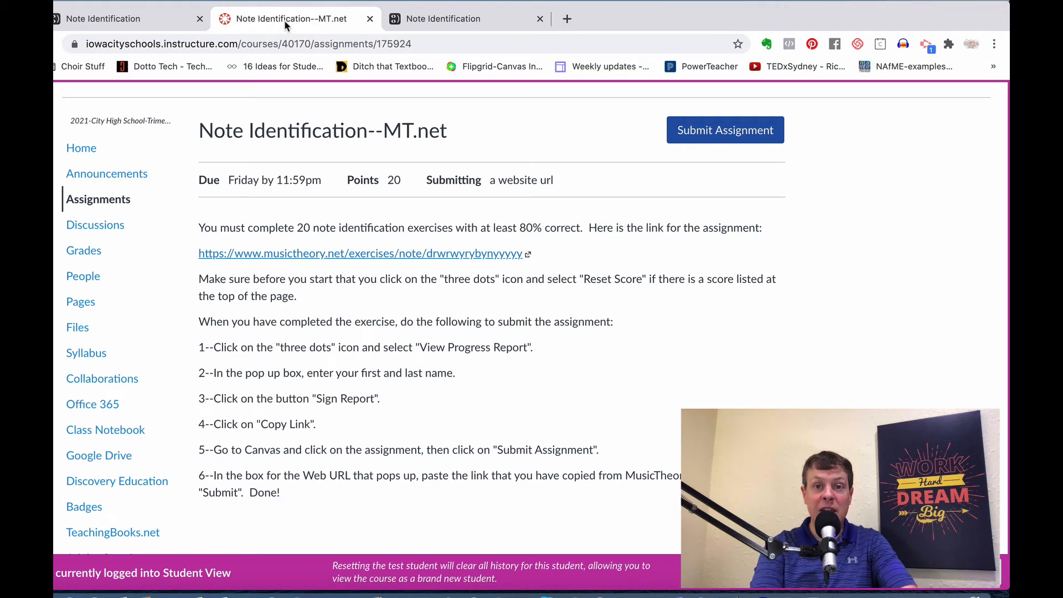
mouse_move(568, 217)
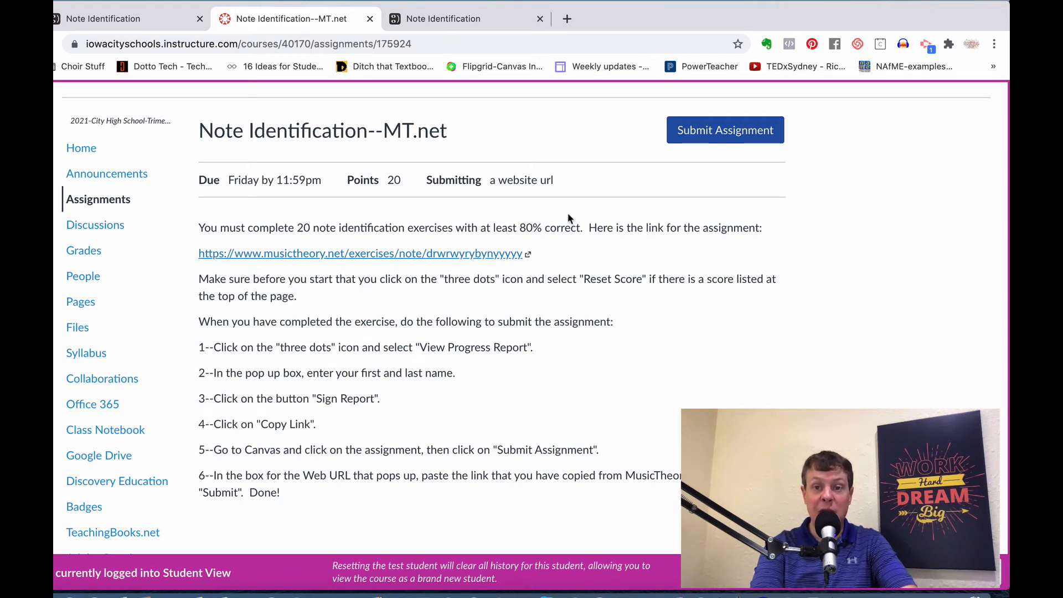
mouse_move(725, 135)
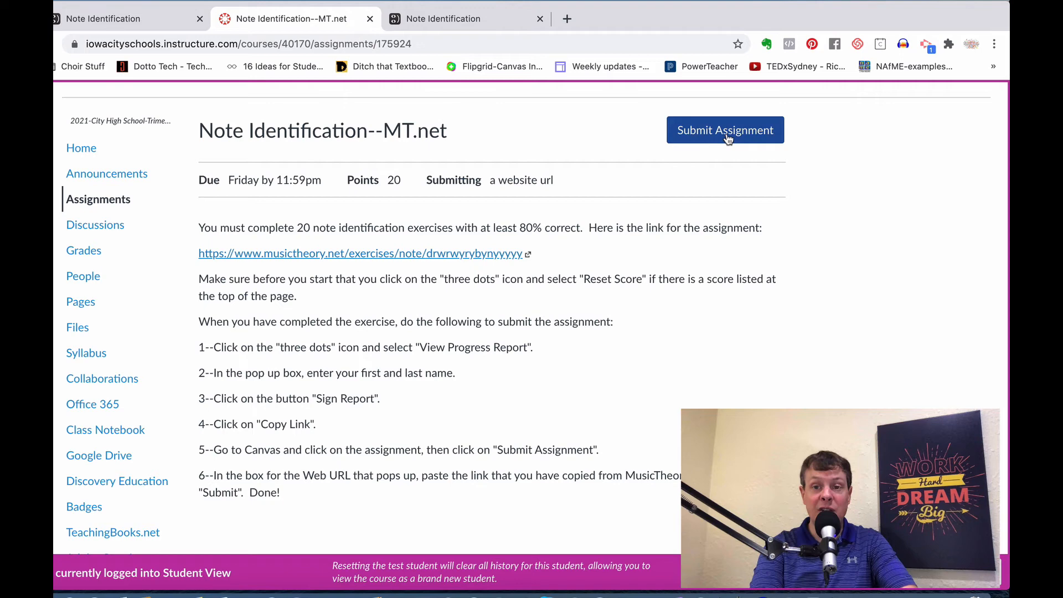
- Start the Canvas assignment submission and paste the progress report link into the Website URL box
left_click(725, 131)
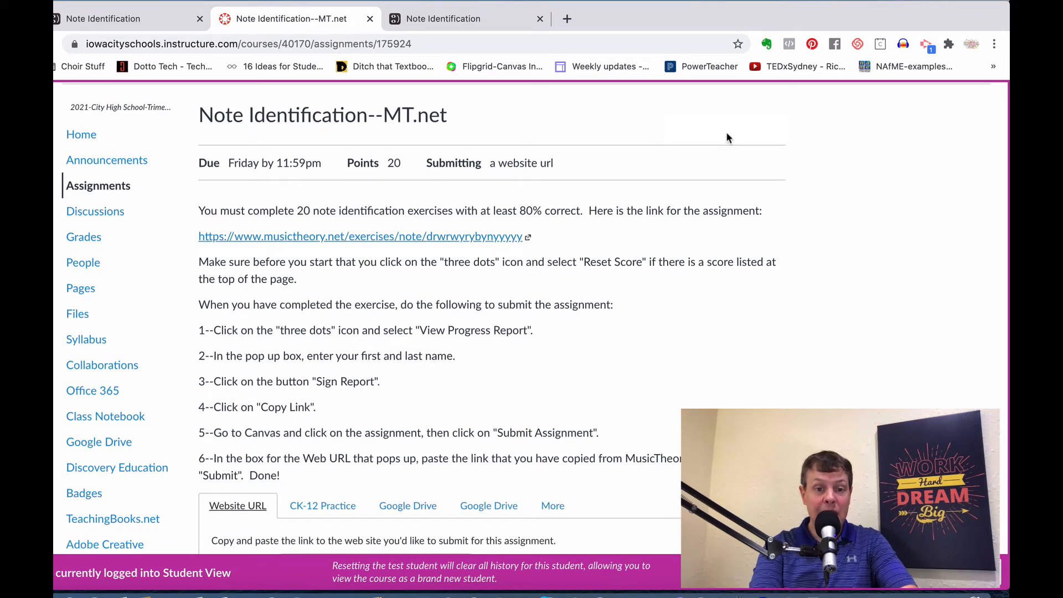
scroll("down", 3)
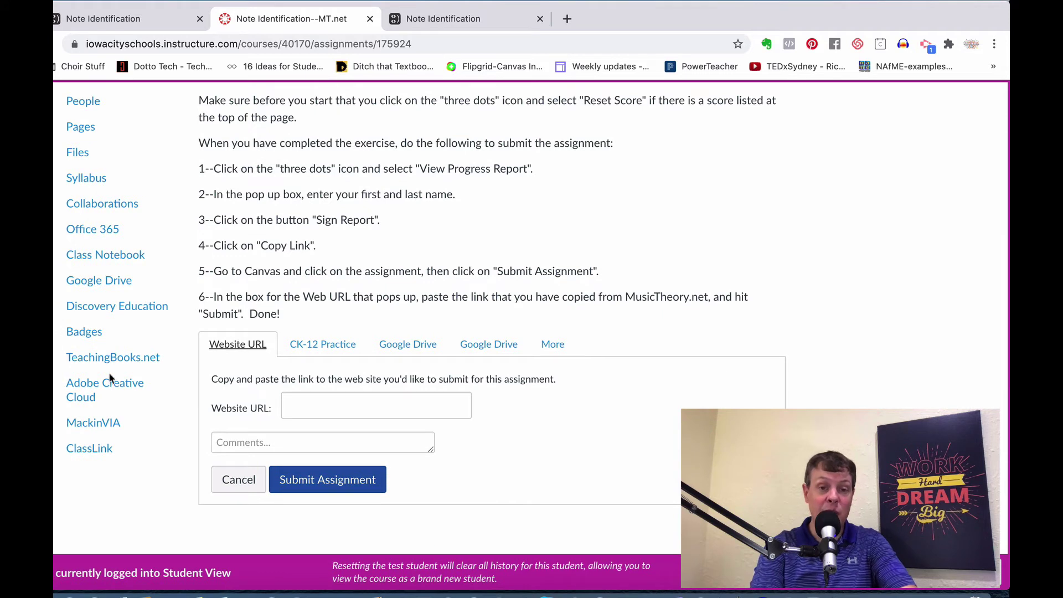
left_click(376, 406)
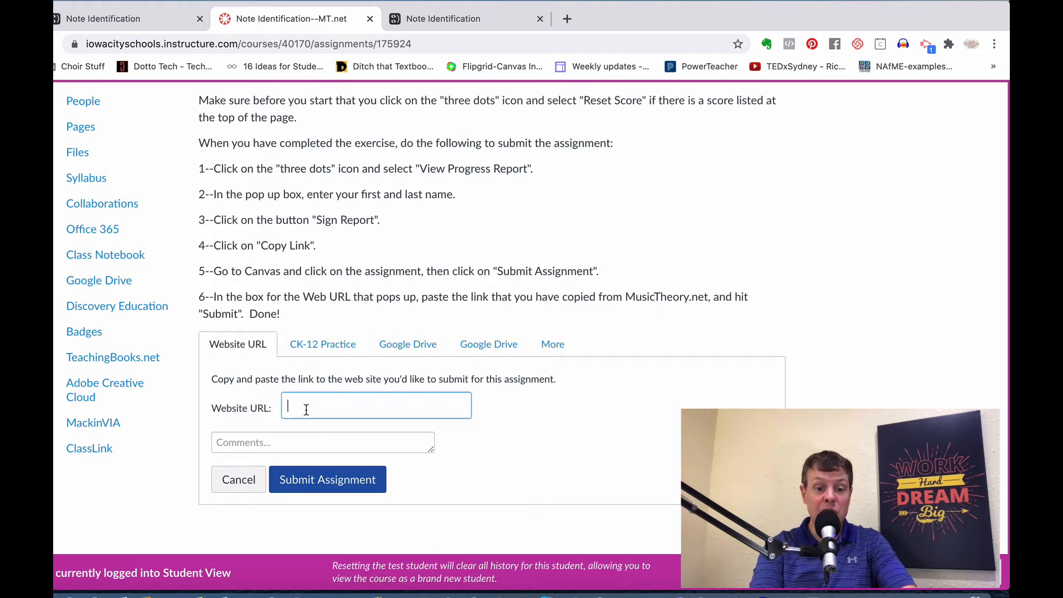
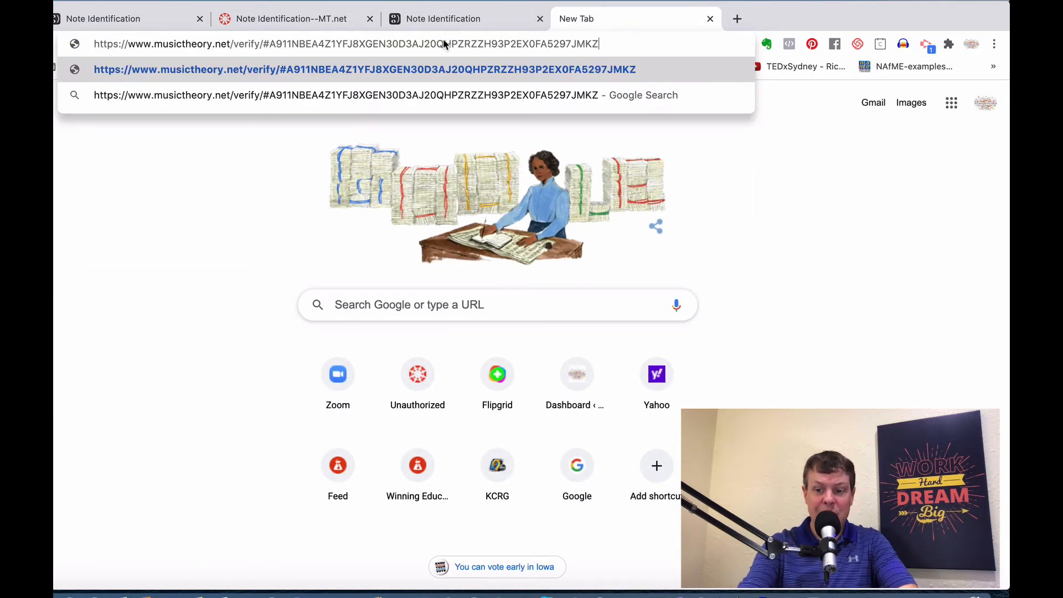
key("Enter")
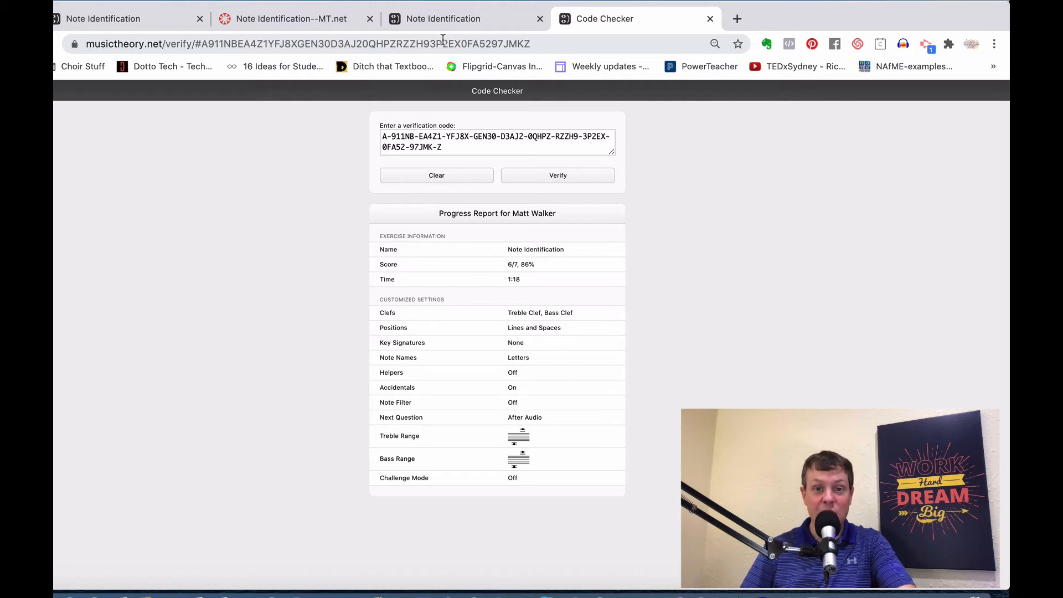
mouse_move(727, 158)
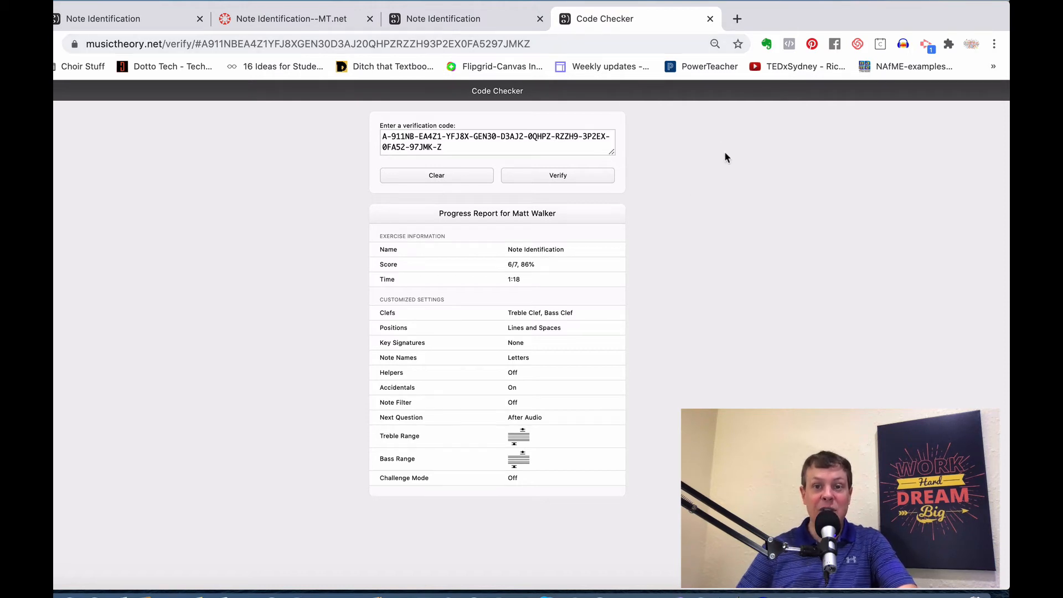
mouse_move(452, 228)
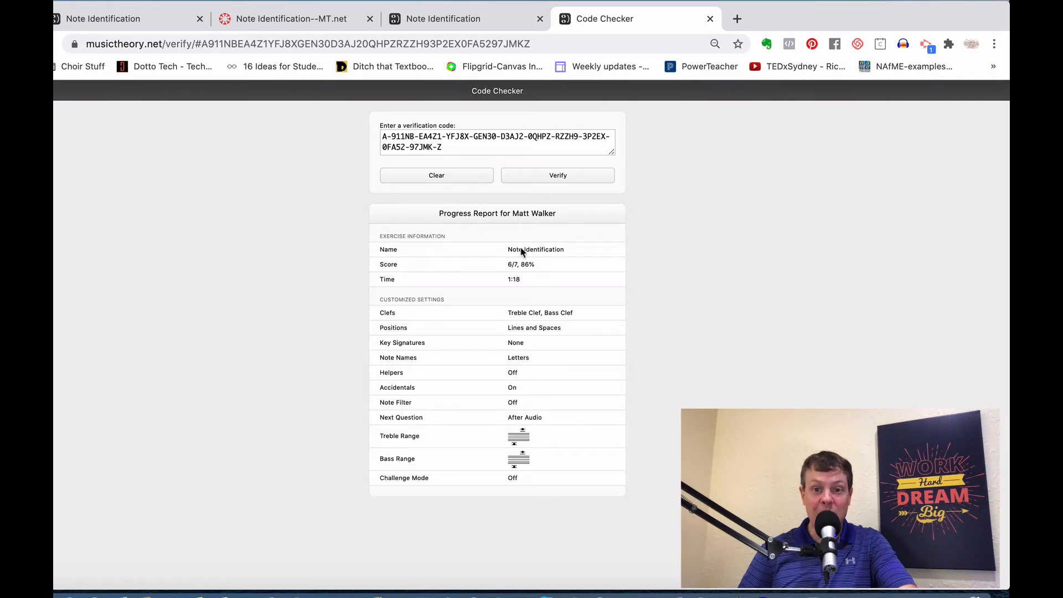
mouse_move(514, 283)
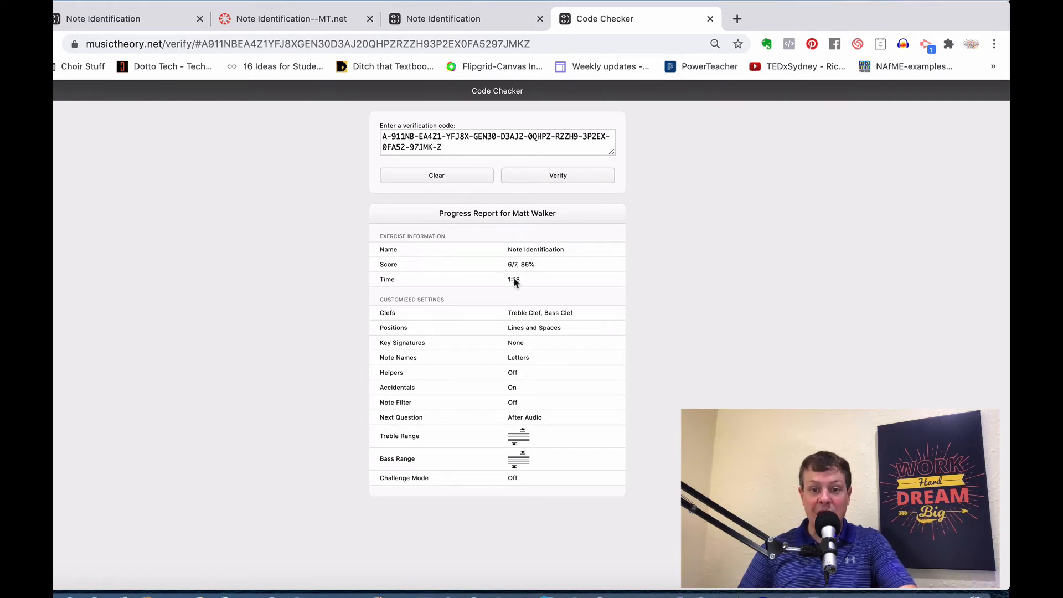
mouse_move(529, 356)
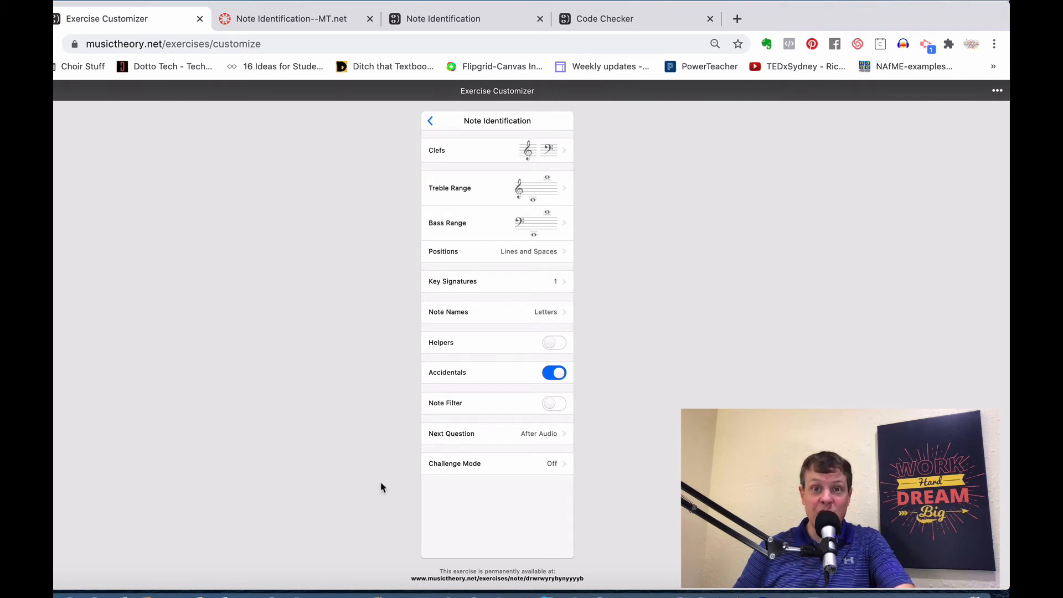
mouse_move(532, 545)
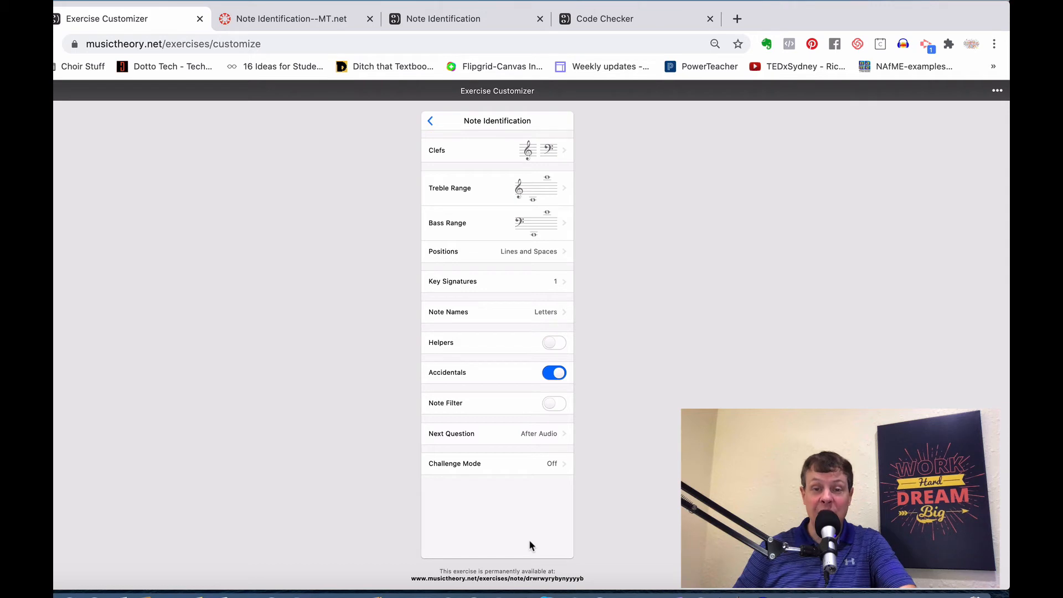
mouse_move(556, 469)
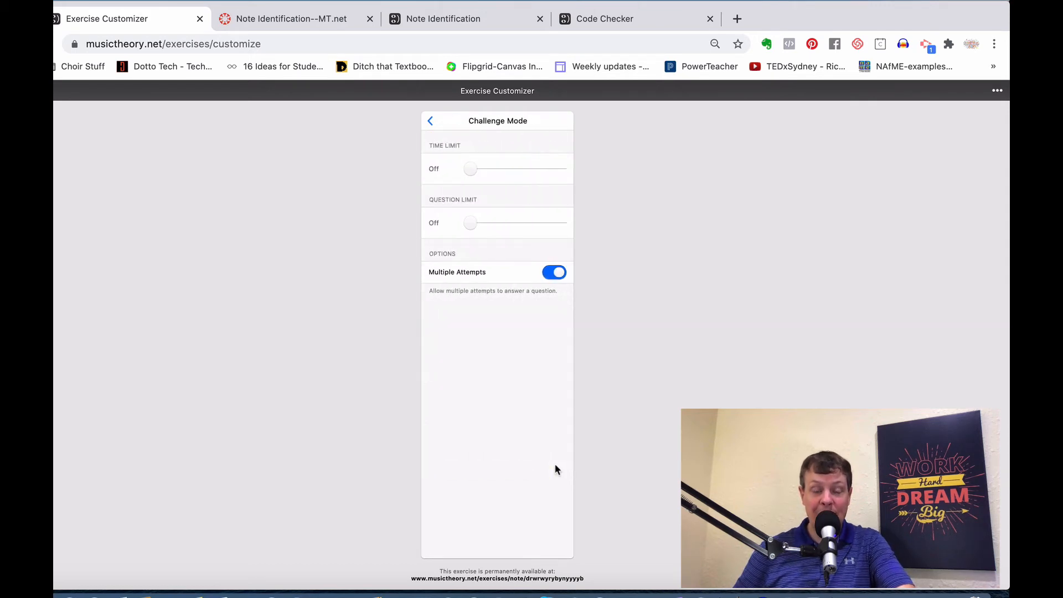
mouse_move(476, 186)
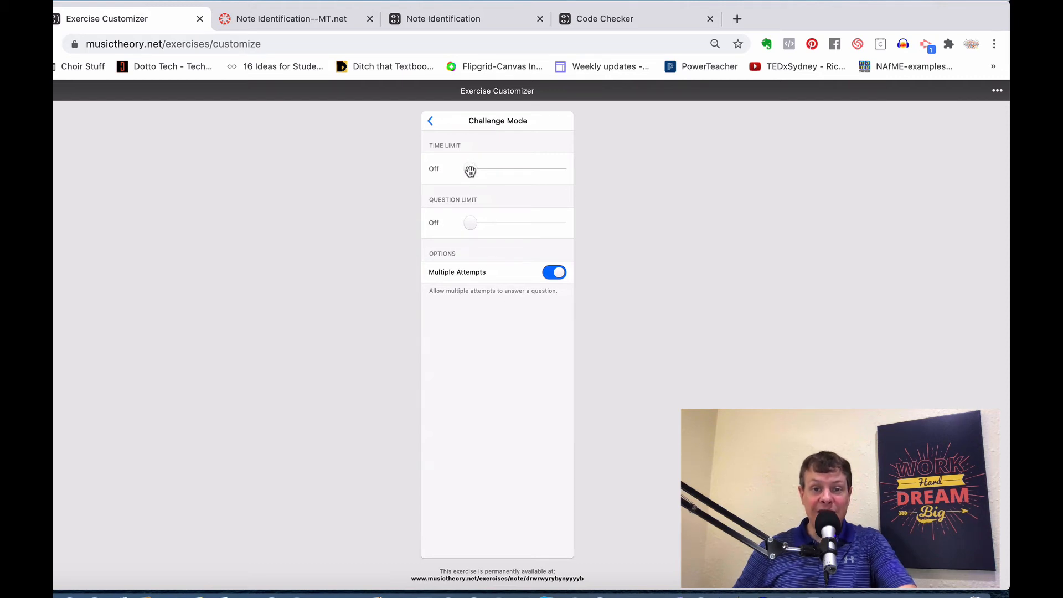
- Set the Challenge Mode time limit to 3 minutes and question limit to 10, then return to the main settings
left_click_drag(470, 168, 483, 169)
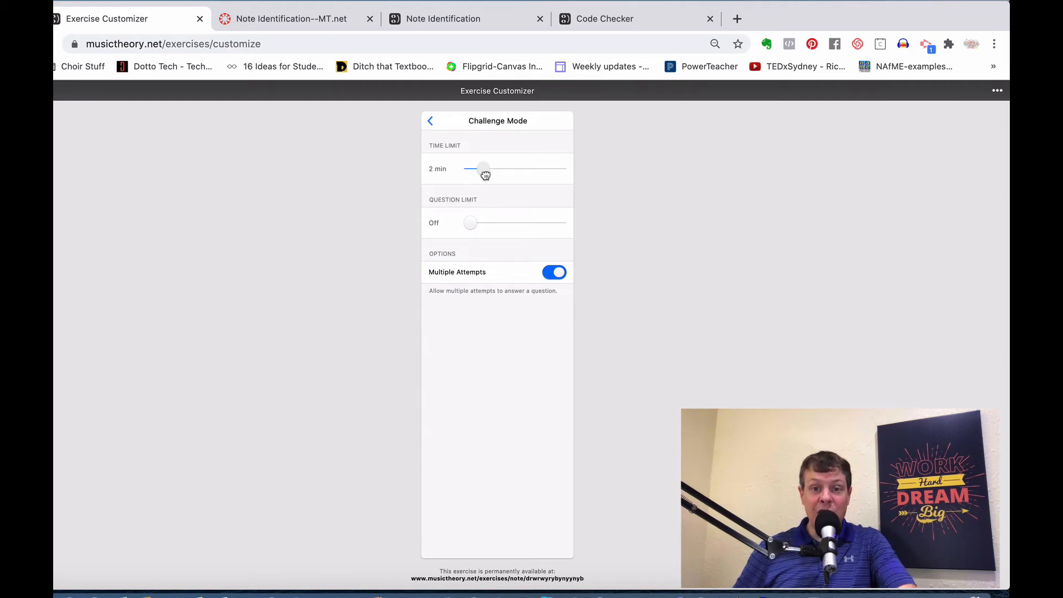
left_click_drag(483, 168, 489, 169)
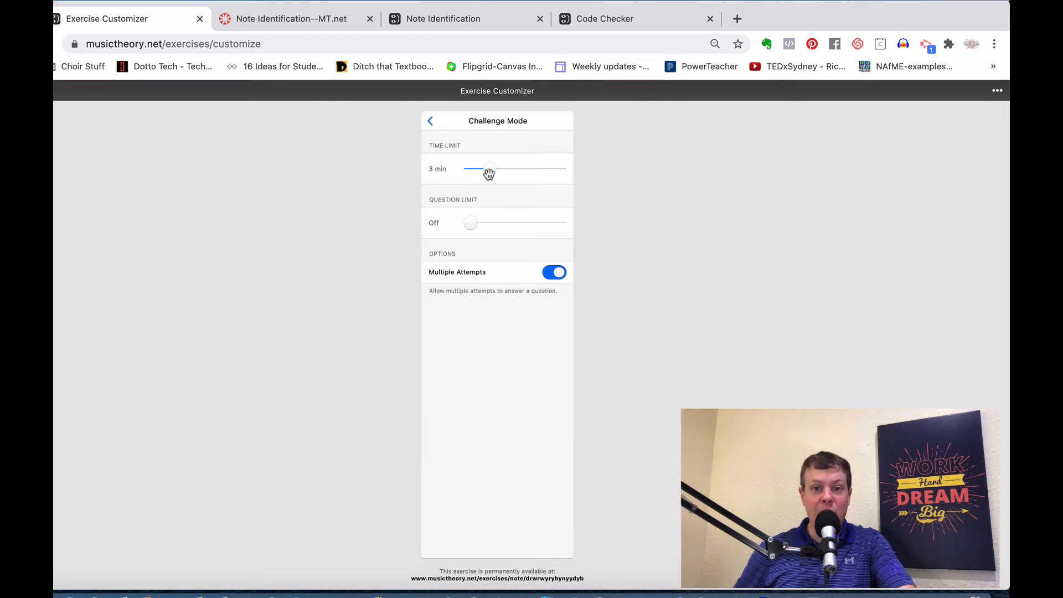
mouse_move(468, 223)
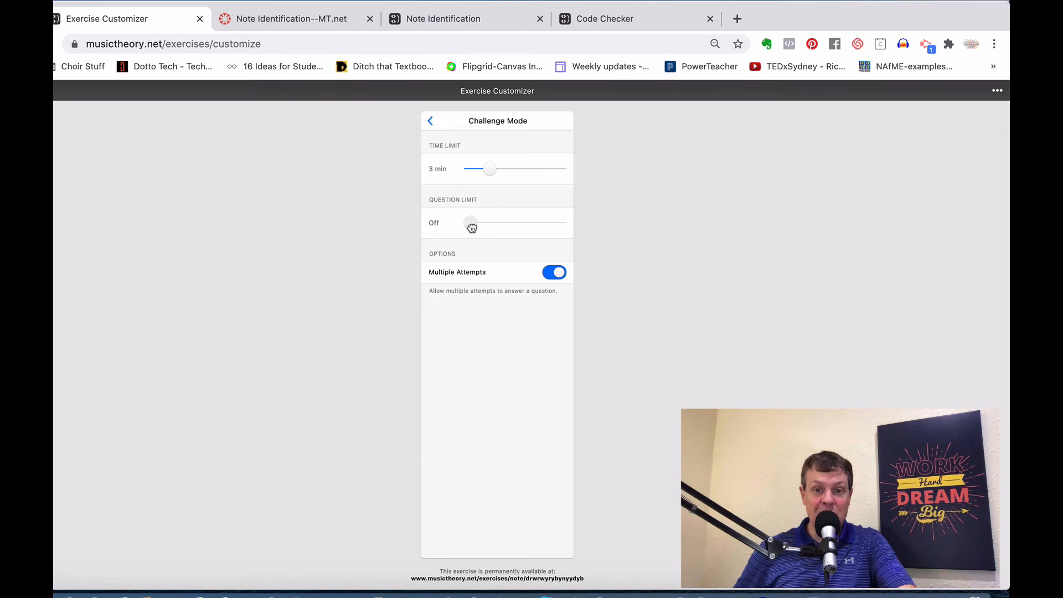
left_click_drag(471, 222, 480, 223)
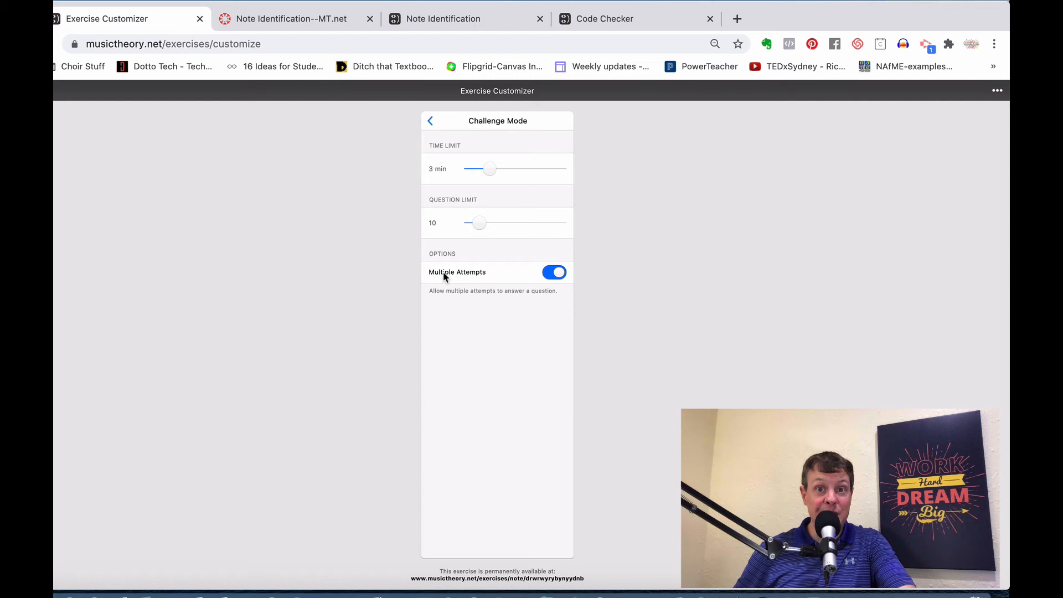
mouse_move(531, 284)
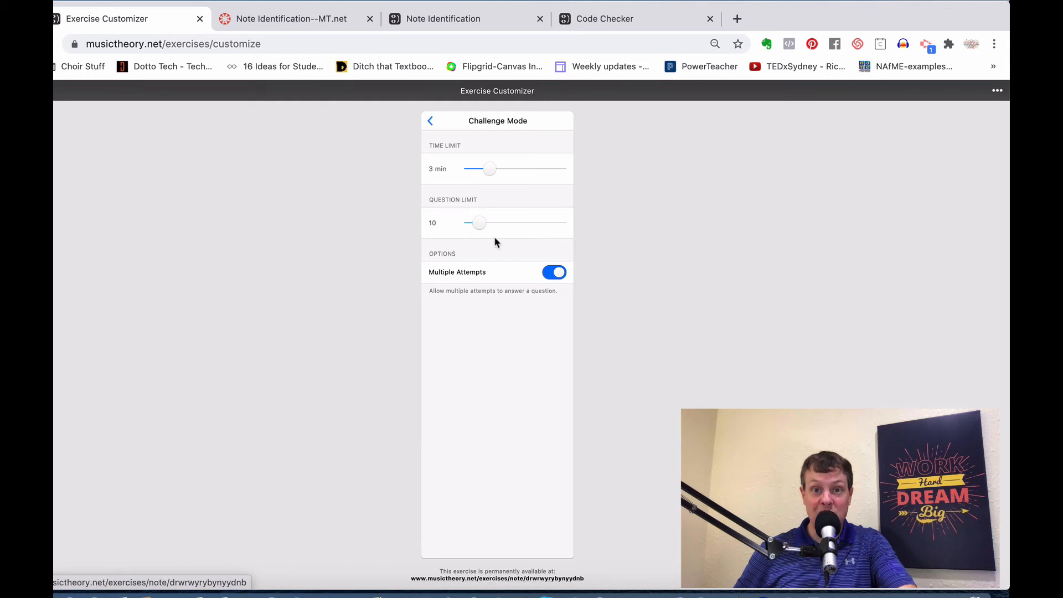
left_click(430, 121)
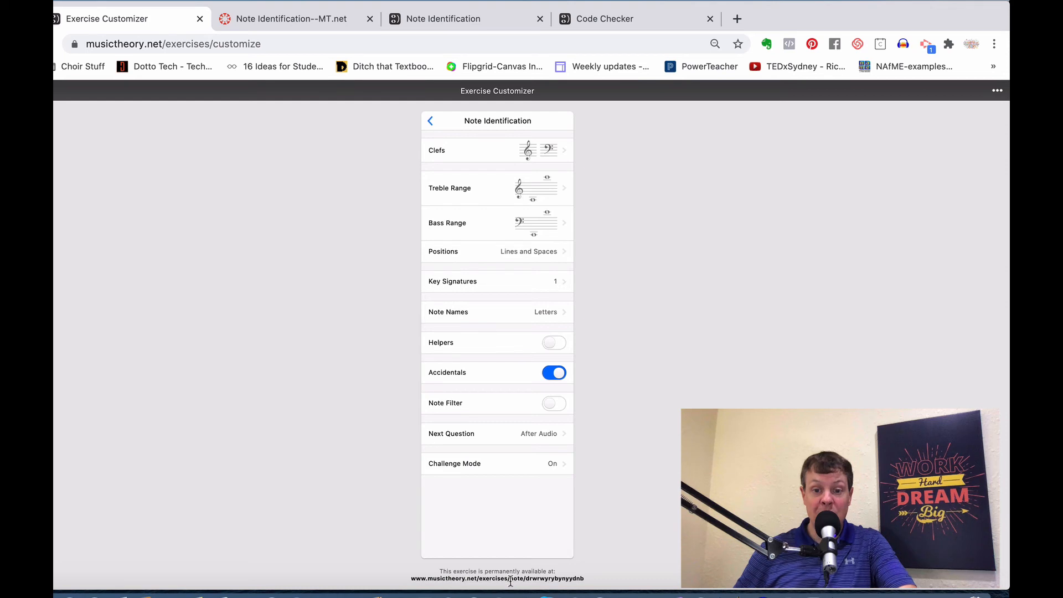
- Load the customized exercise's permanent page and start the timed challenge
left_click(430, 121)
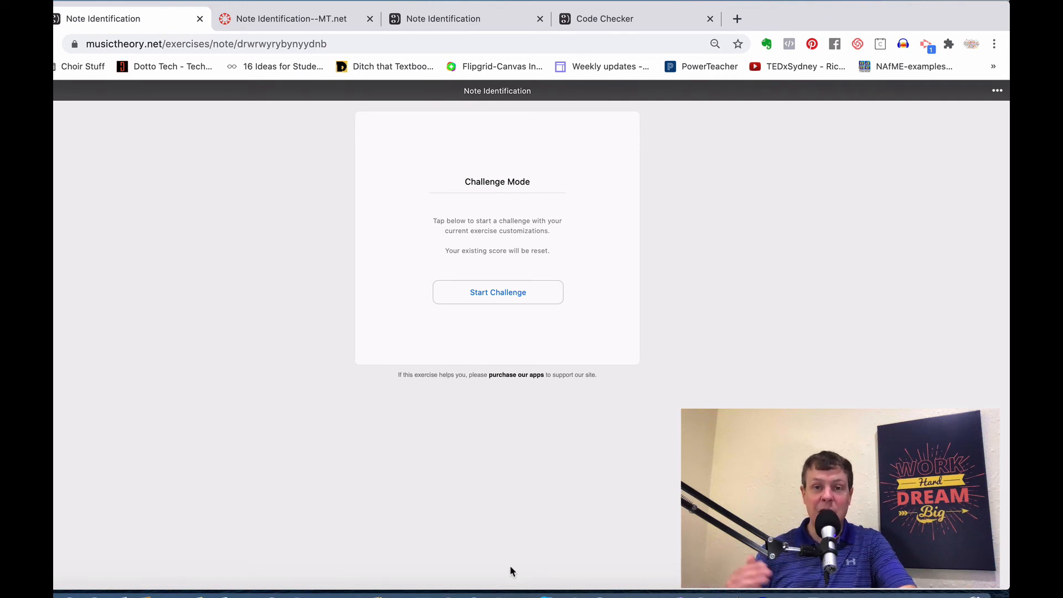
mouse_move(485, 430)
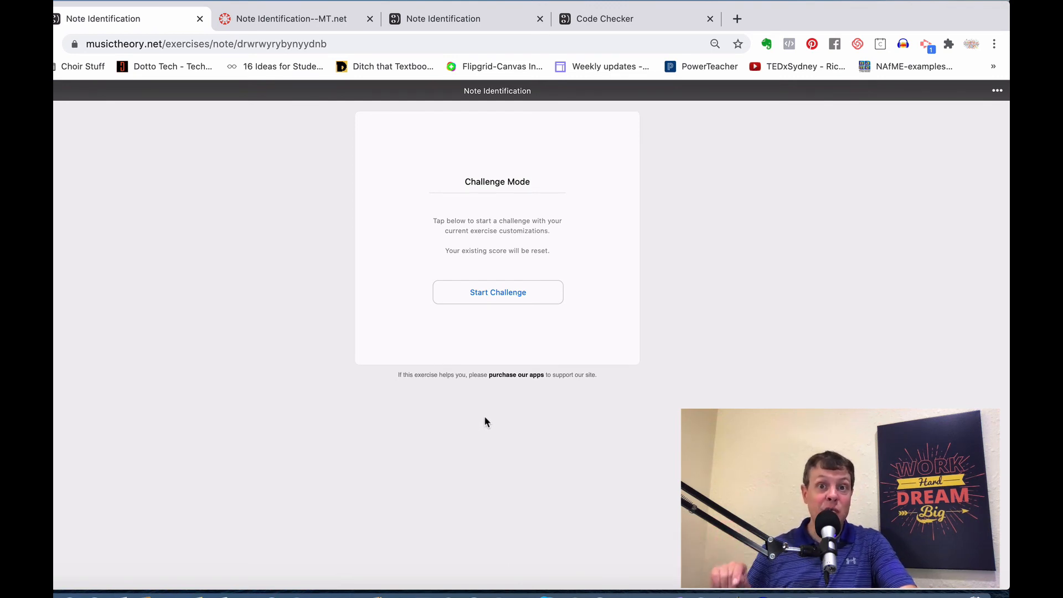
mouse_move(486, 389)
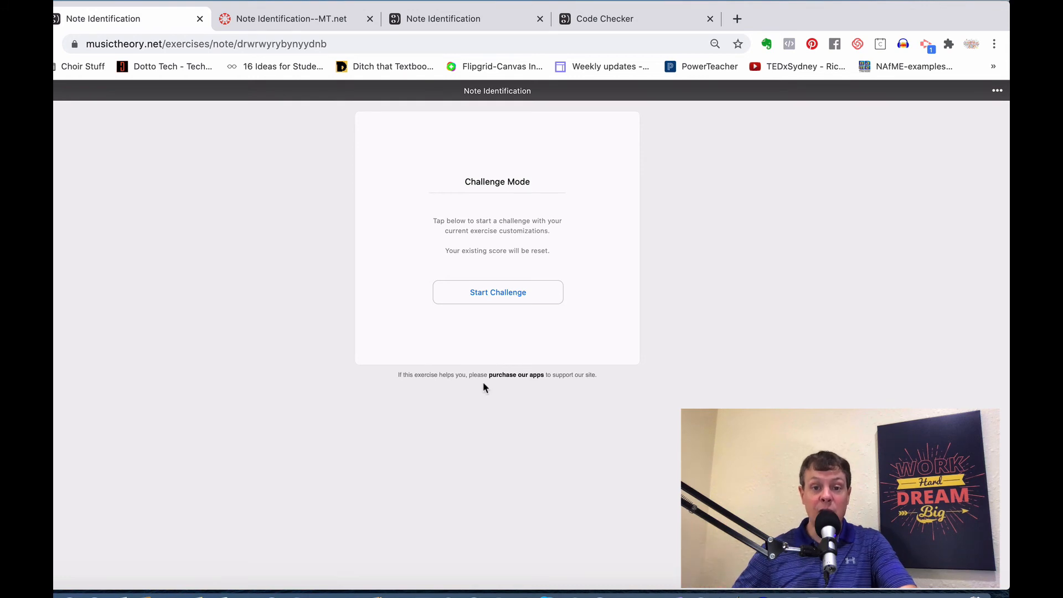
mouse_move(498, 297)
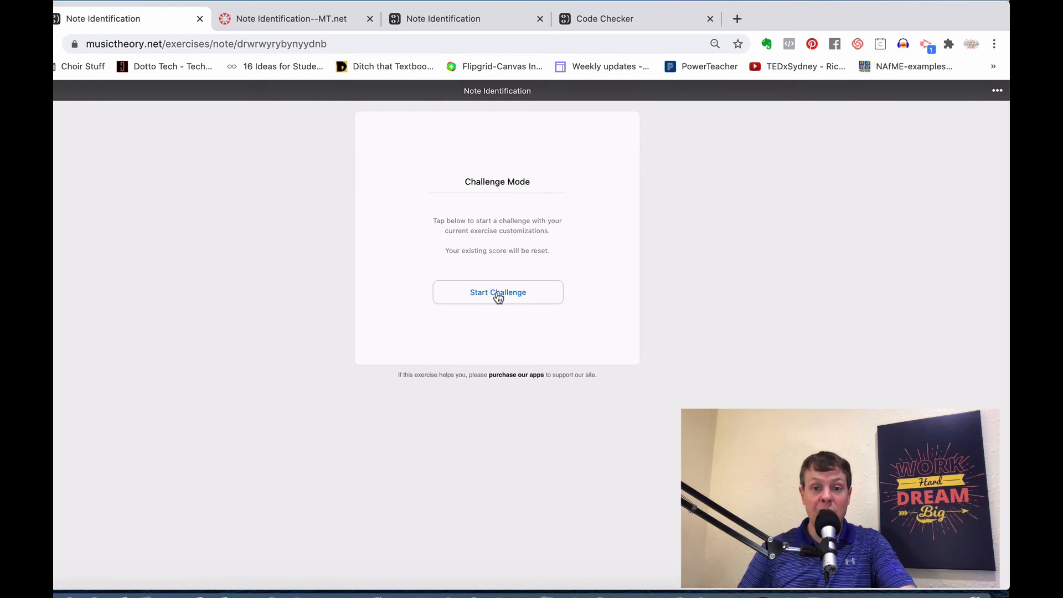
left_click(498, 293)
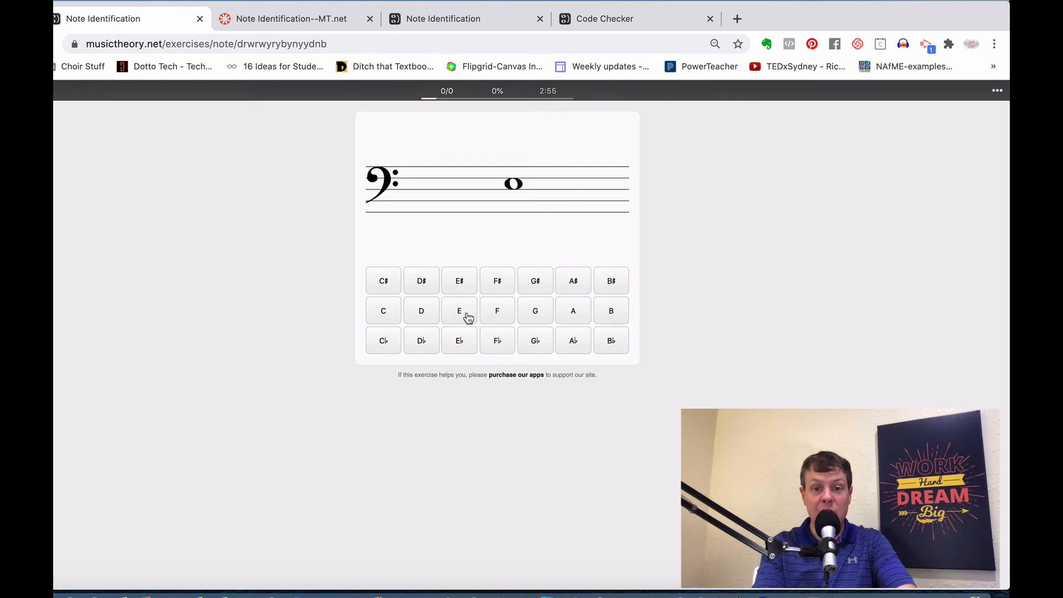
- Answer the remaining notes (E, a treble-clef flat, C♭) until the challenge ends at 10/14, 71%
left_click(459, 310)
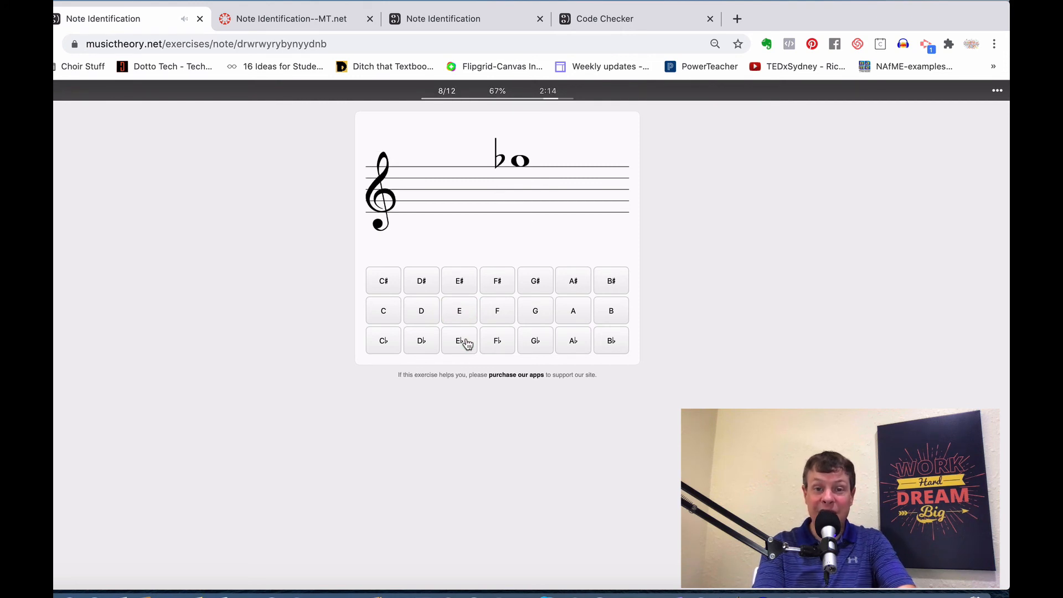
mouse_move(547, 359)
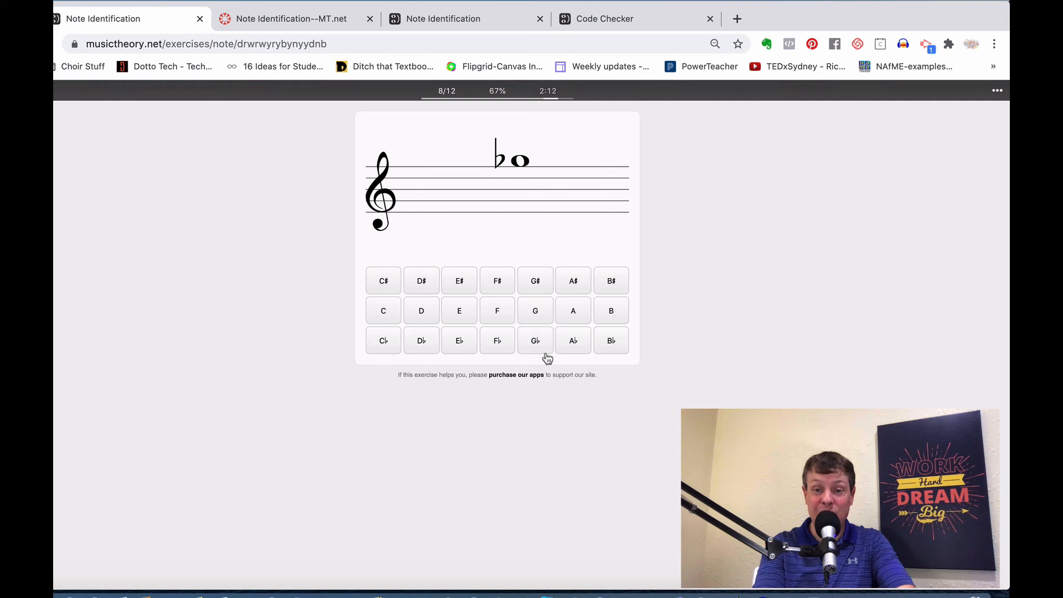
left_click(535, 341)
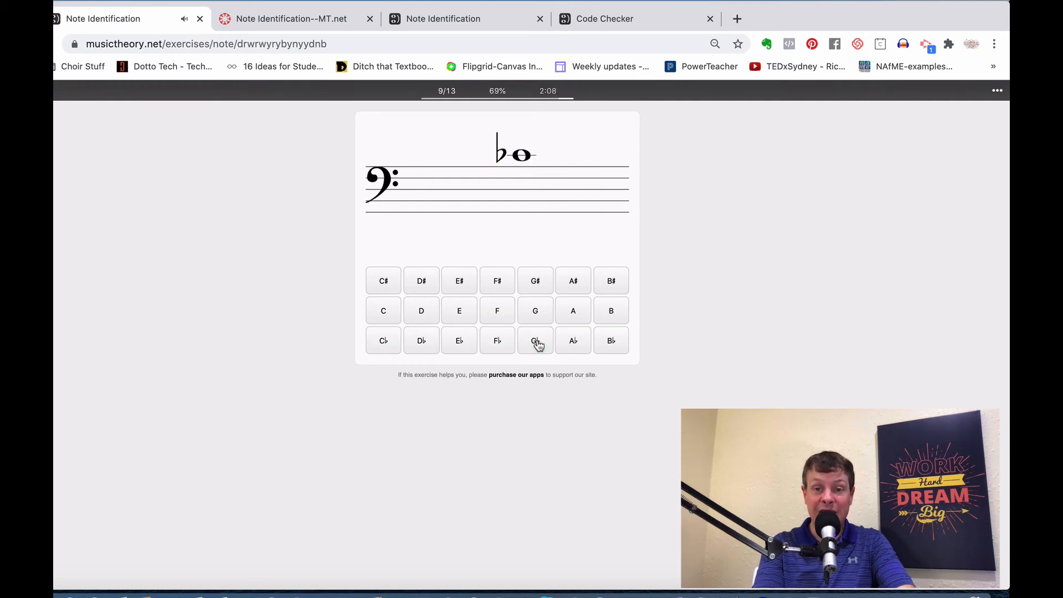
left_click(383, 341)
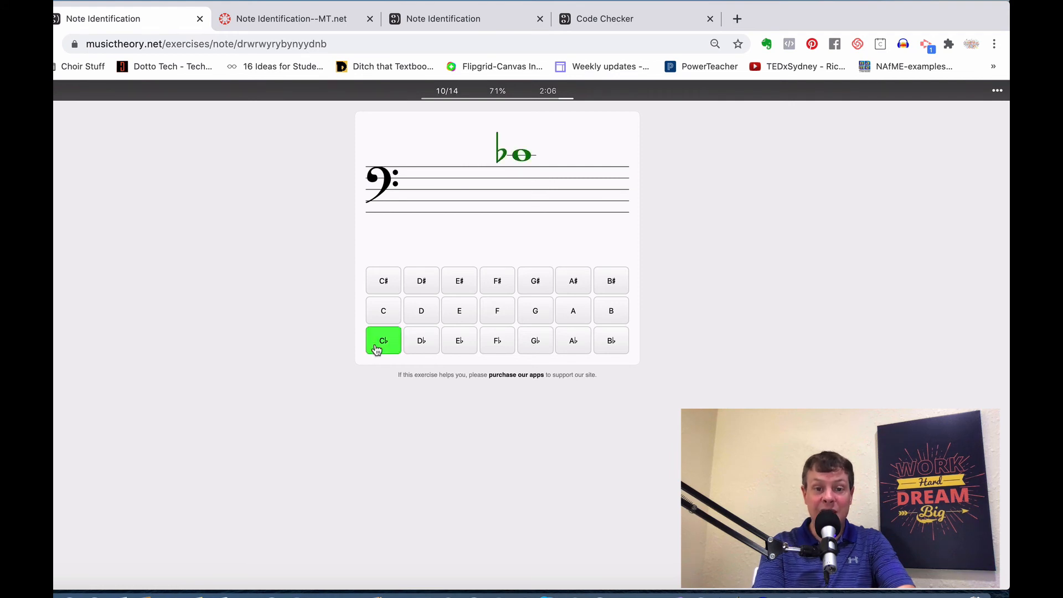
left_click(383, 342)
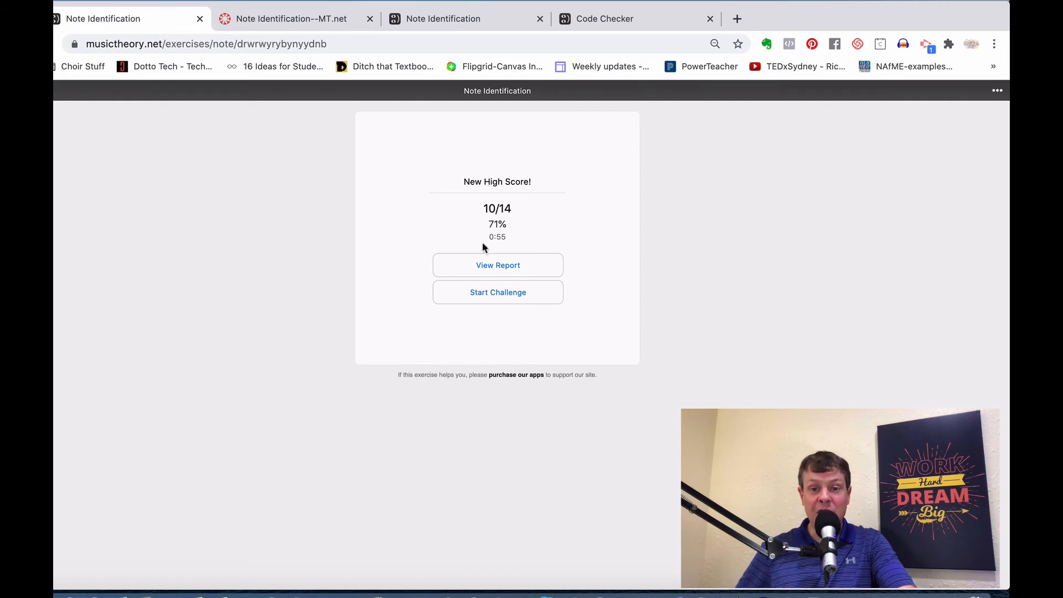
mouse_move(503, 240)
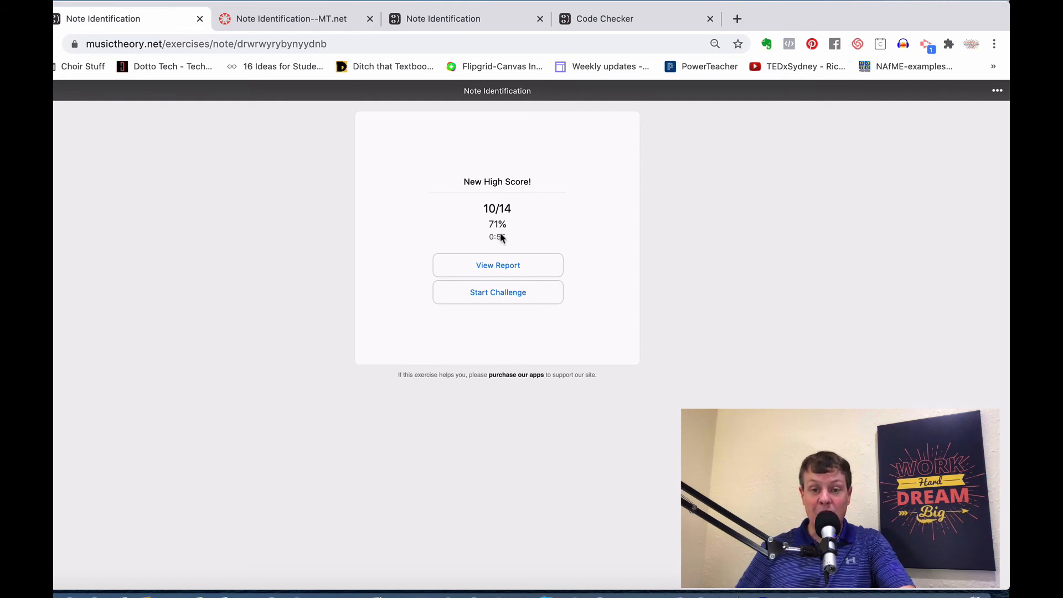
mouse_move(526, 241)
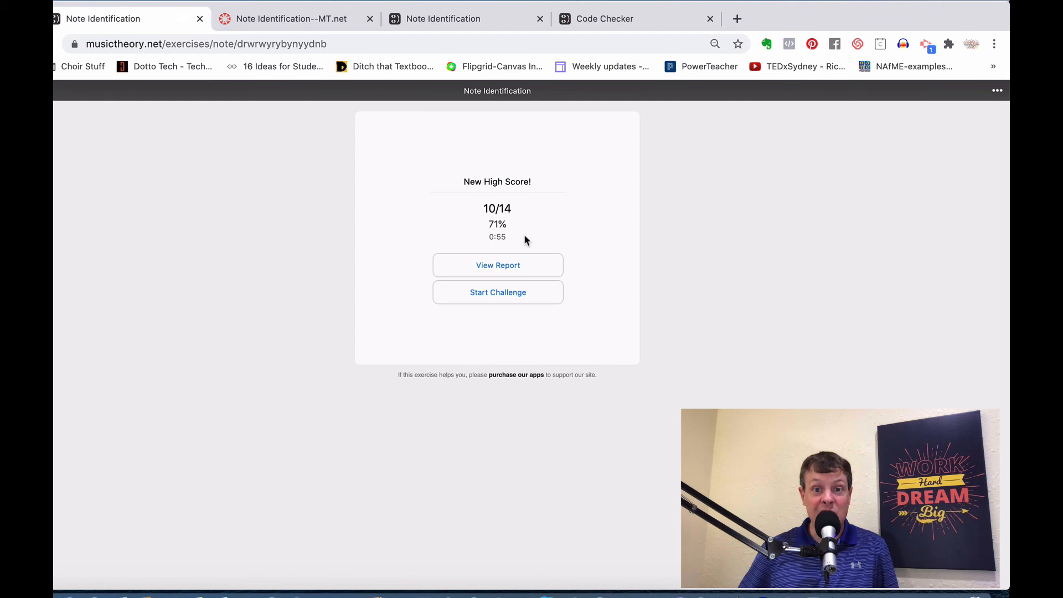
mouse_move(508, 199)
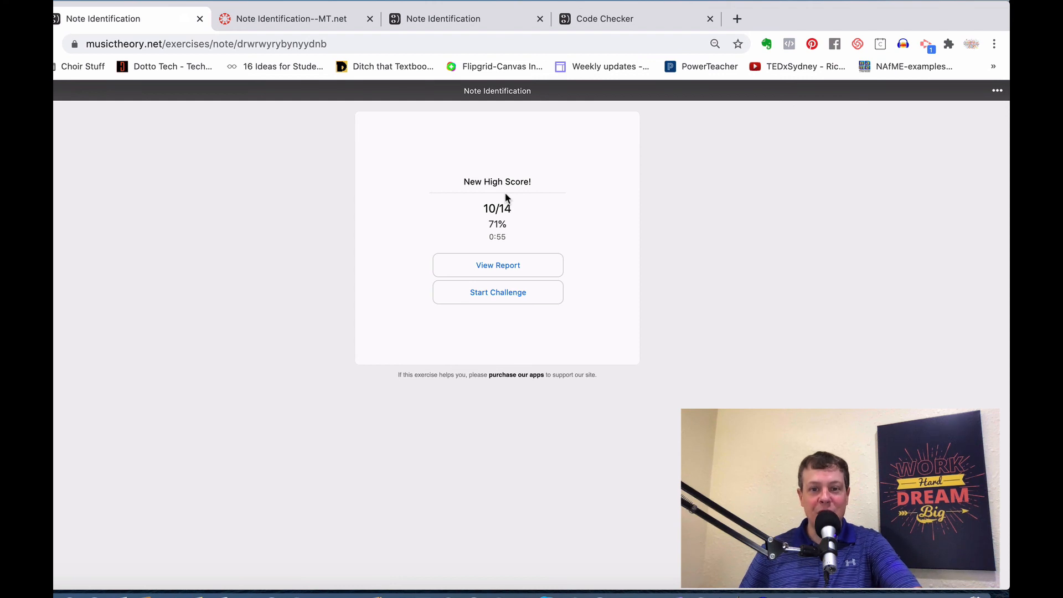
- View the progress report for the 10/14 (71%) challenge score
left_click(499, 266)
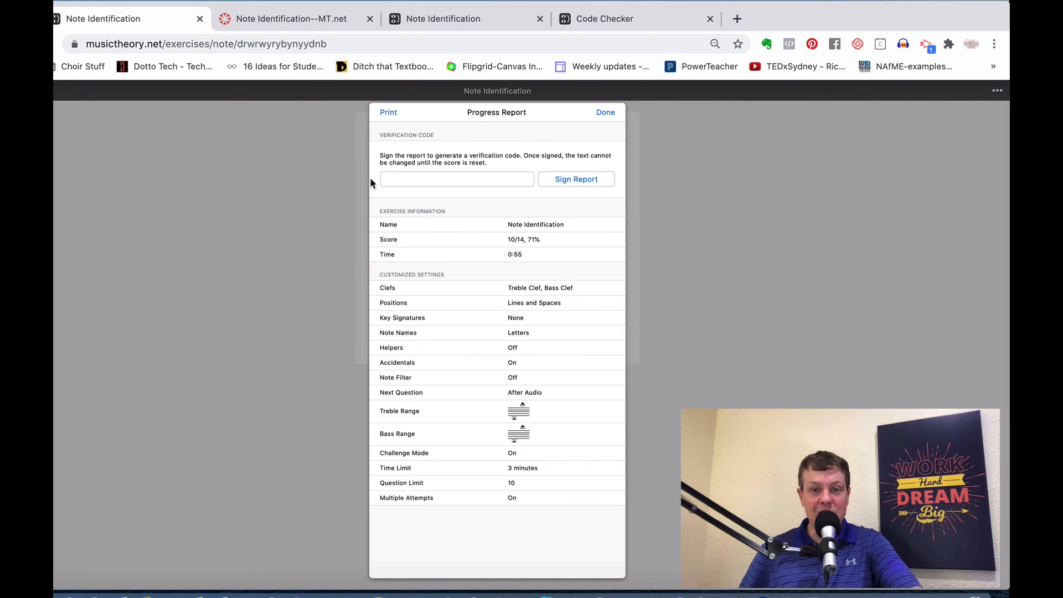
left_click(456, 180)
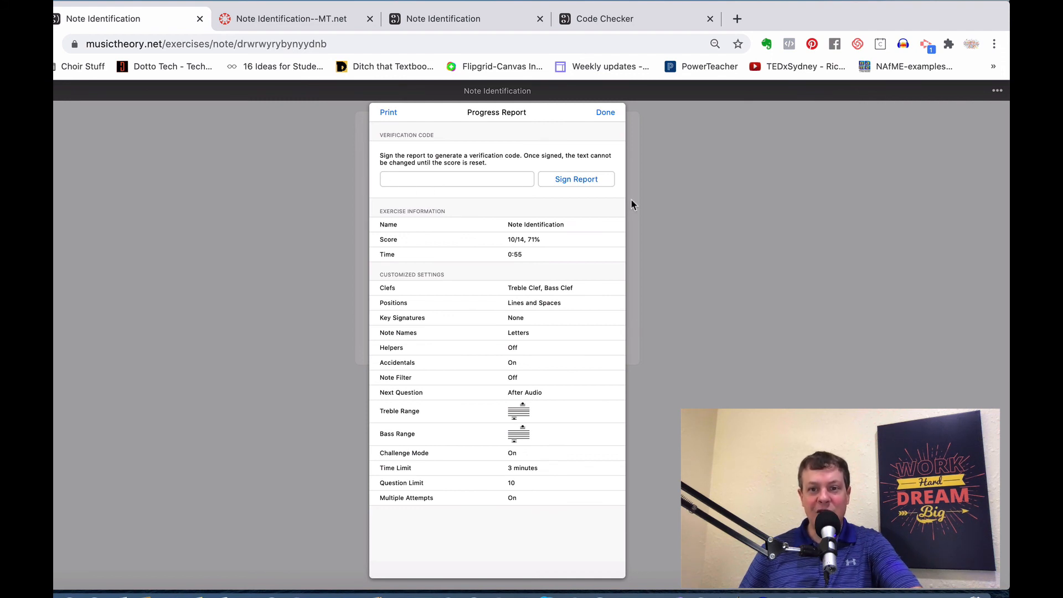
mouse_move(486, 195)
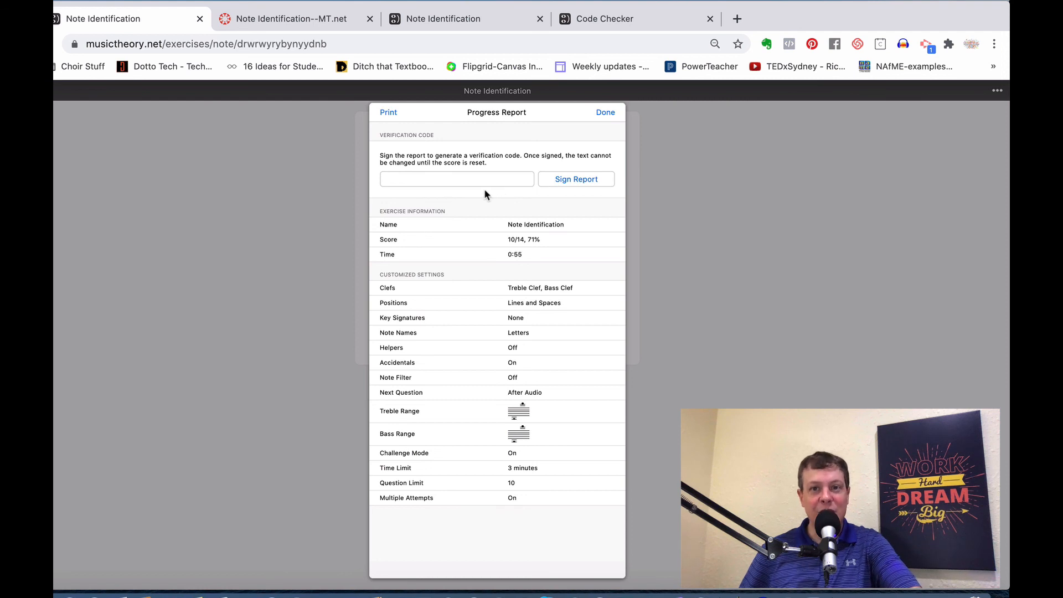